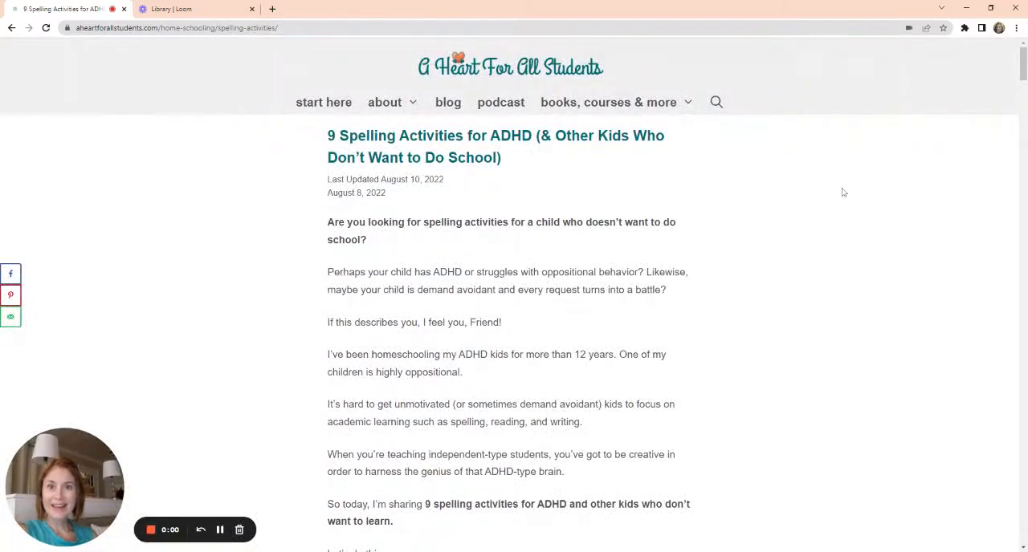
pyautogui.moveTo(815, 228)
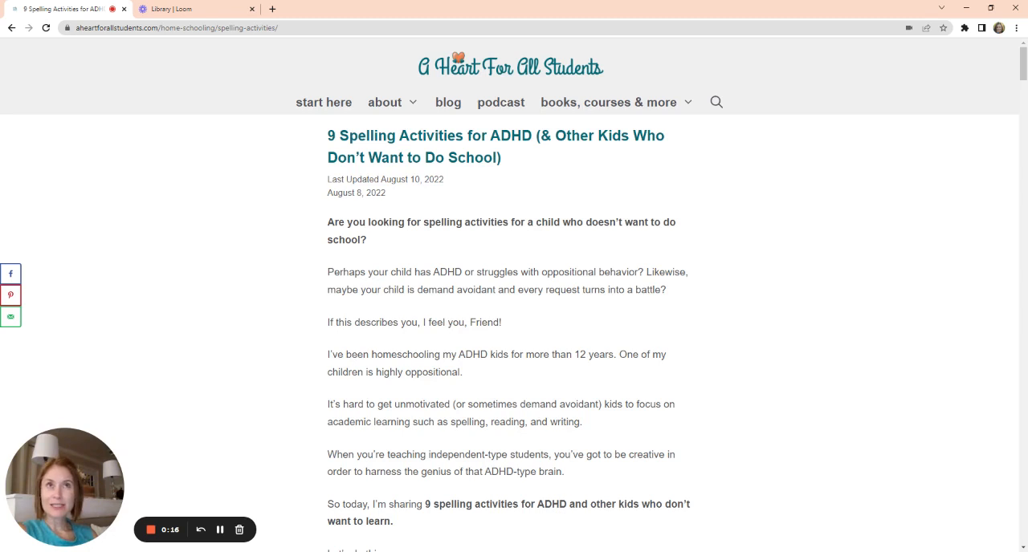
pyautogui.moveTo(832, 209)
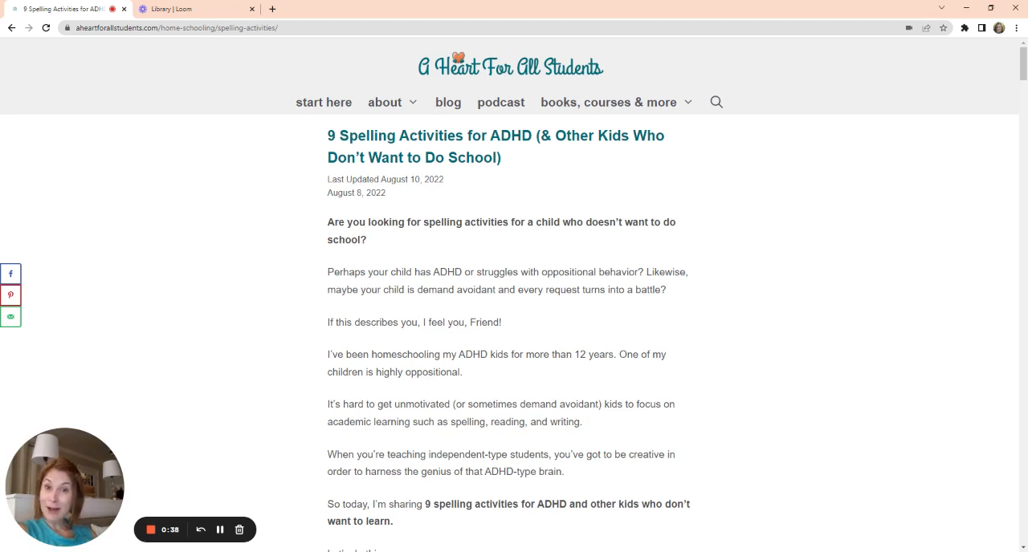
pyautogui.moveTo(803, 313)
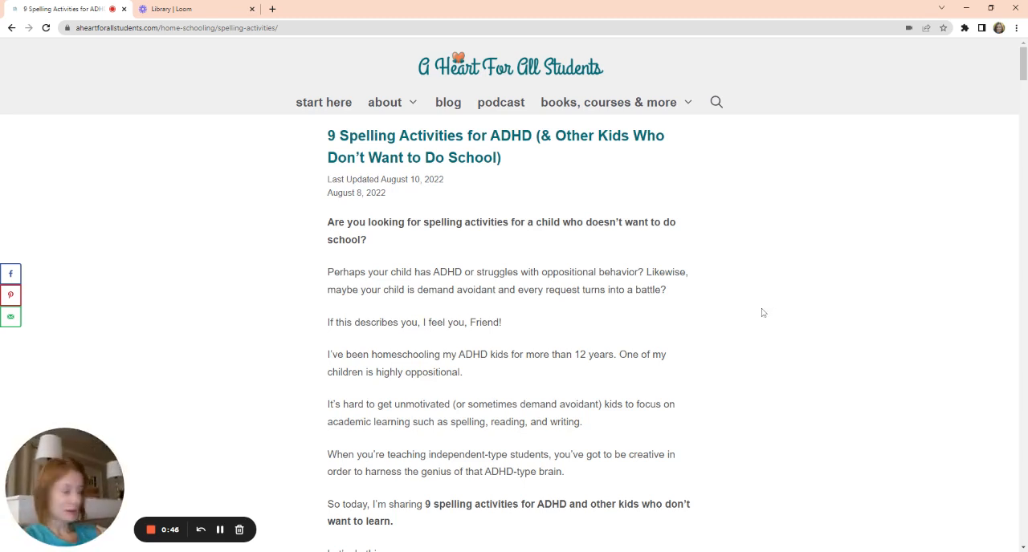
pyautogui.moveTo(755, 311)
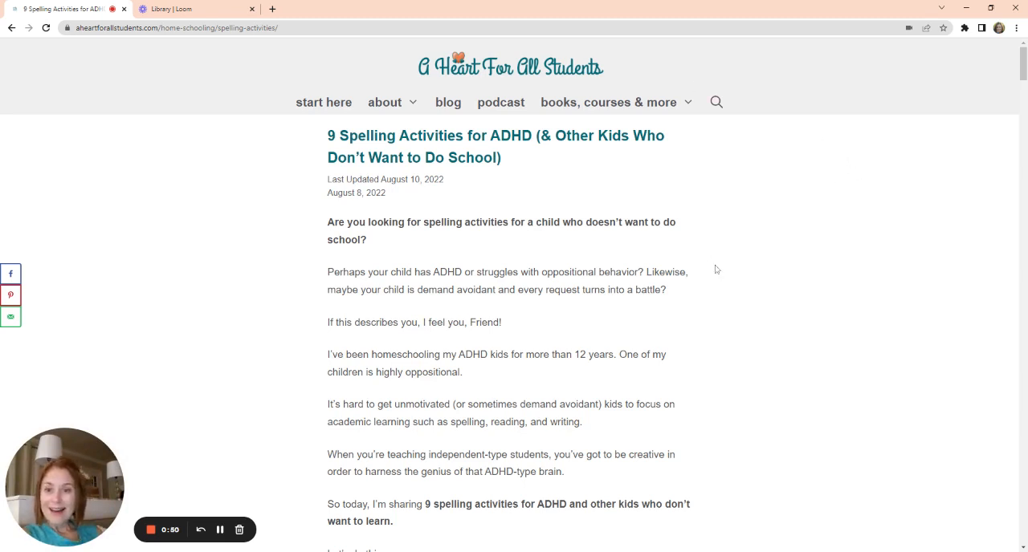
pyautogui.moveTo(707, 302)
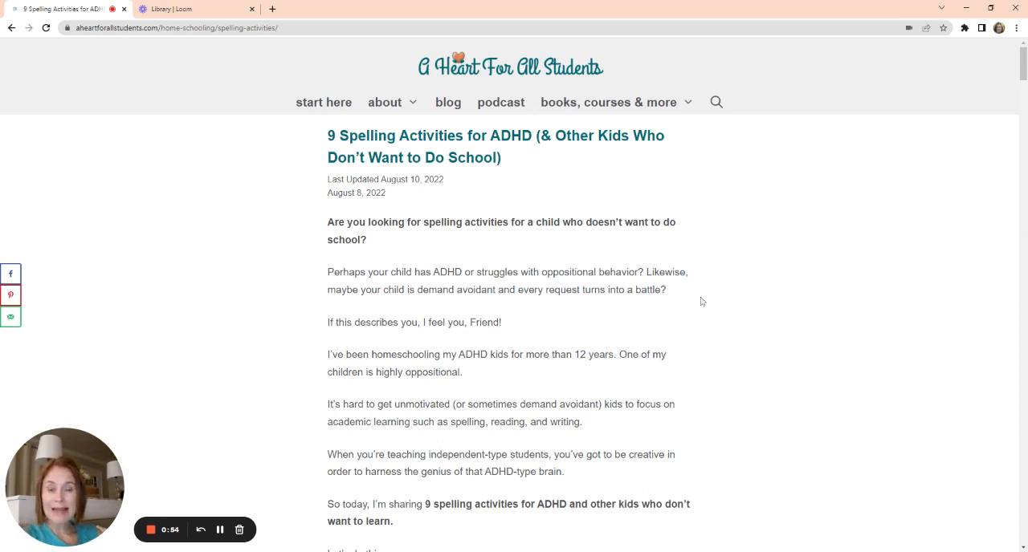
pyautogui.moveTo(879, 377)
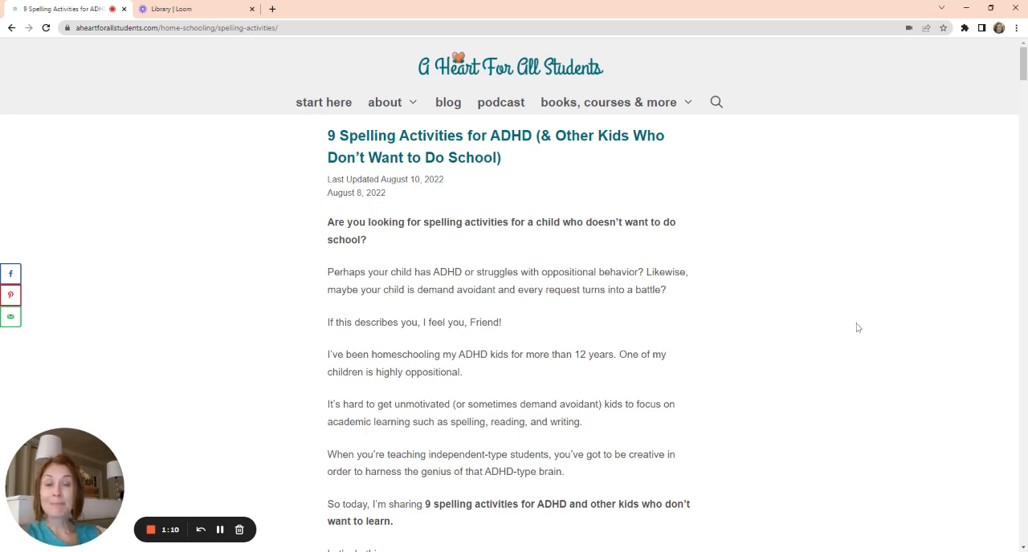
# Step: Scroll past the cover image to activity 1, Makes Wish Lists with Catalogues, and its description
pyautogui.scroll(-3)
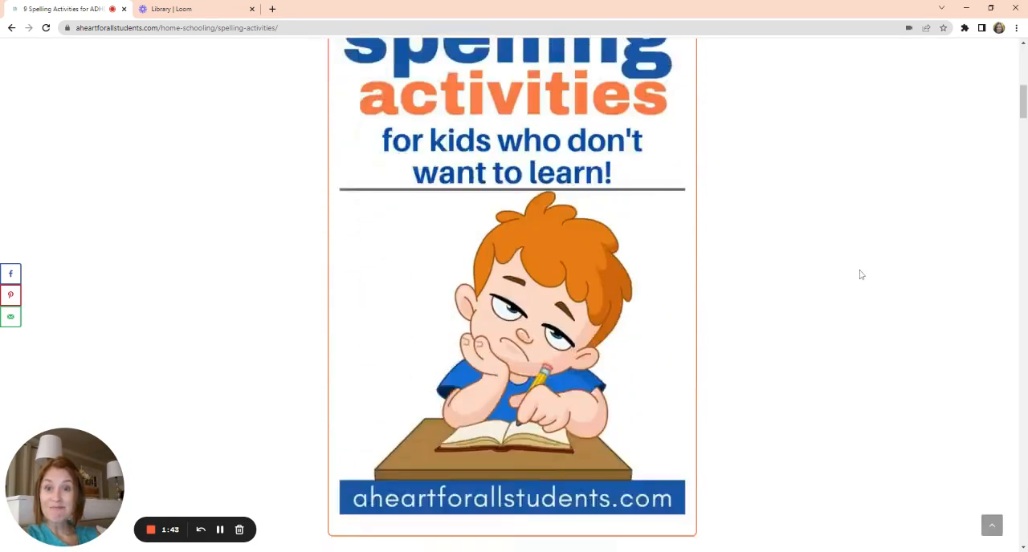
pyautogui.scroll(-3)
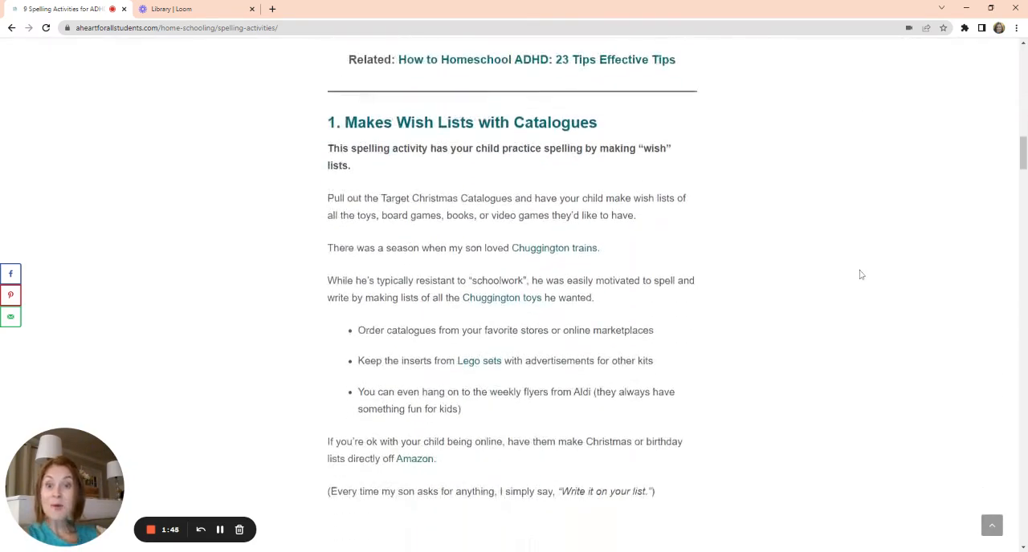
pyautogui.scroll(-3)
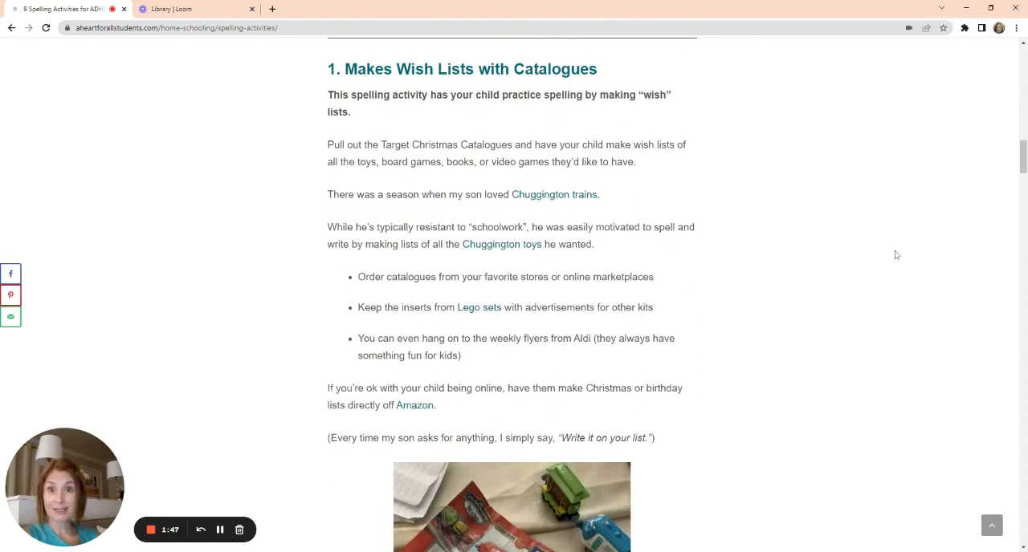
pyautogui.moveTo(565, 285)
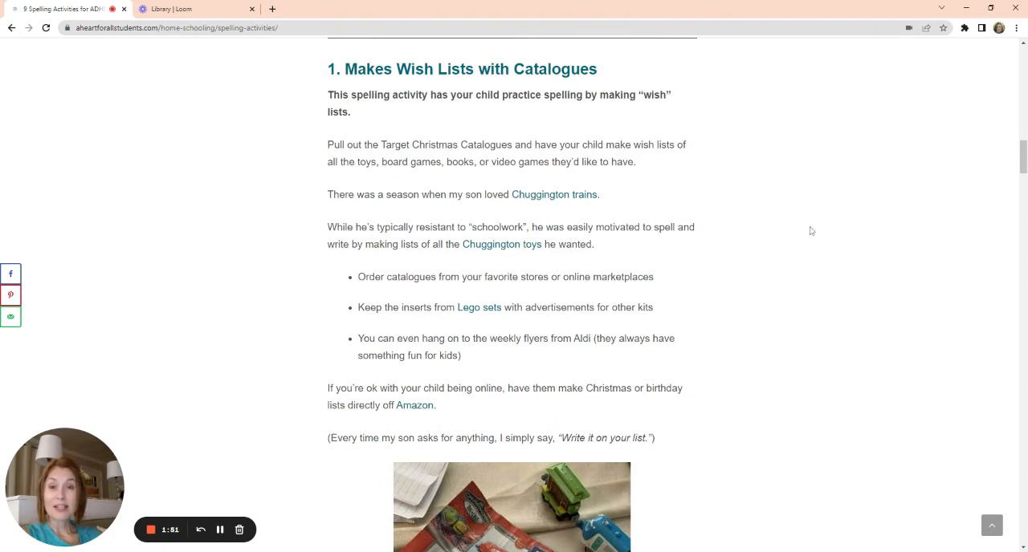
pyautogui.moveTo(925, 216)
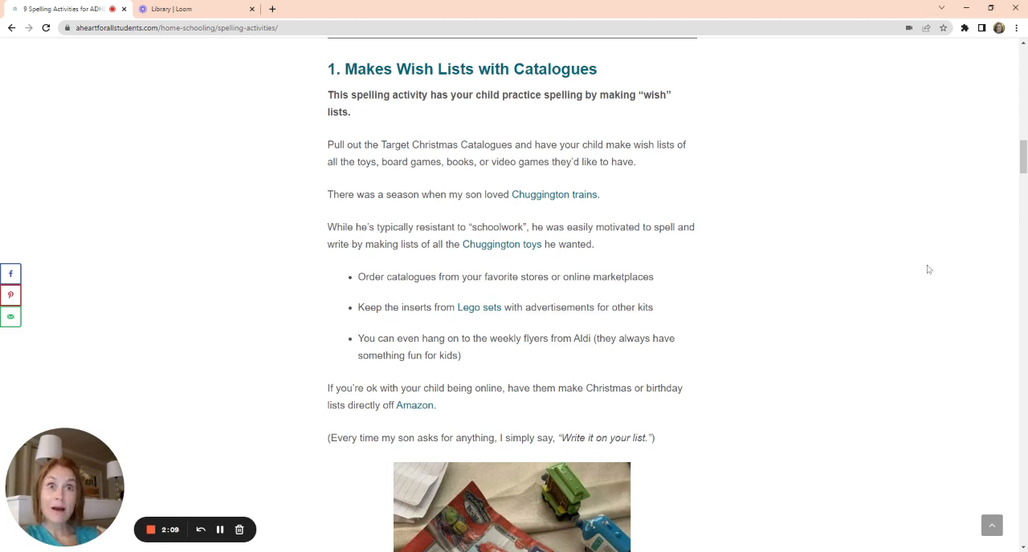
pyautogui.moveTo(938, 266)
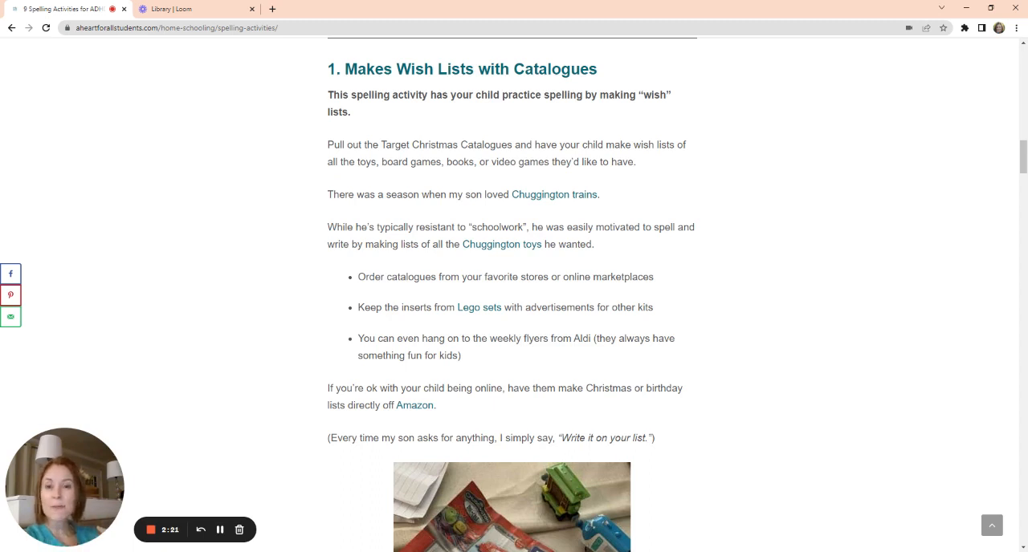
pyautogui.moveTo(936, 279)
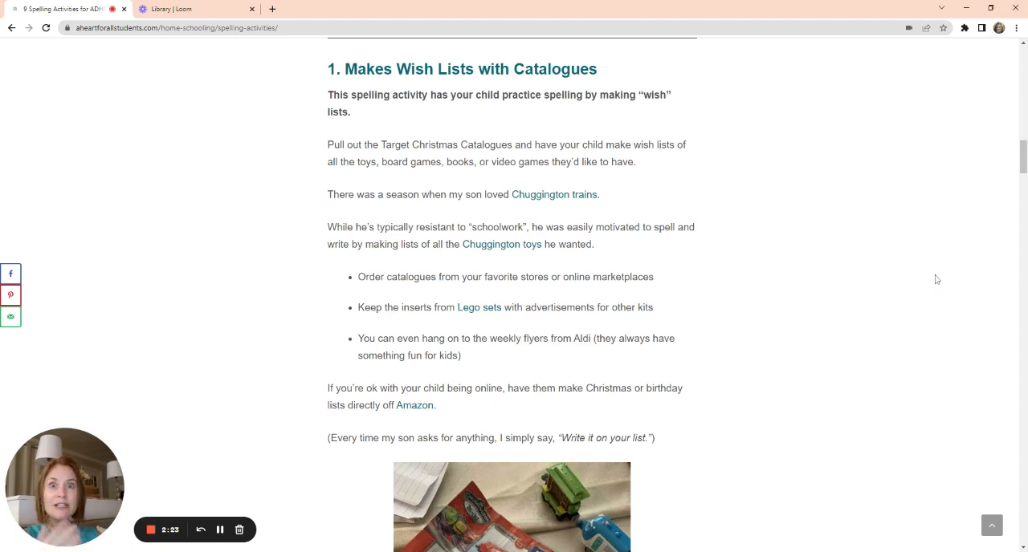
pyautogui.moveTo(912, 262)
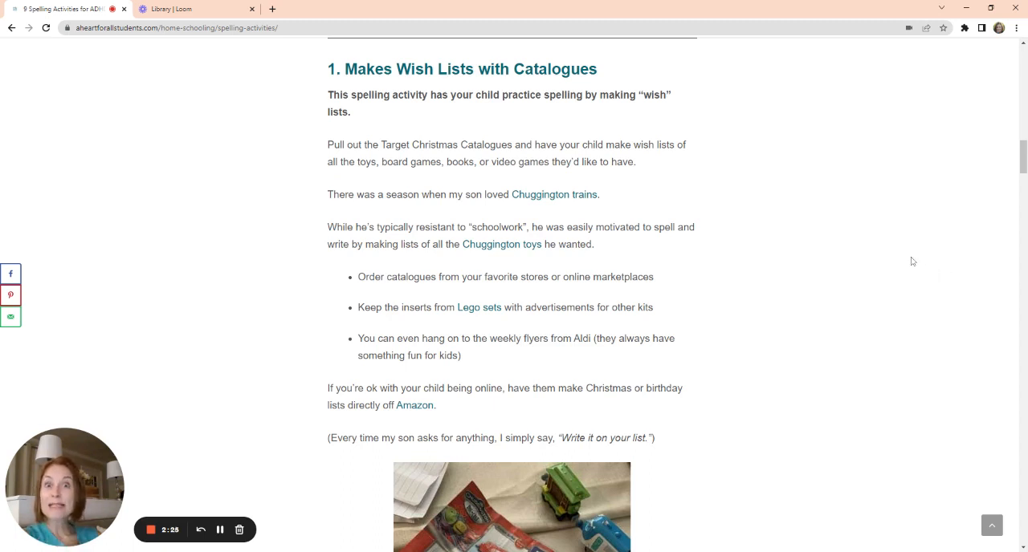
pyautogui.moveTo(860, 225)
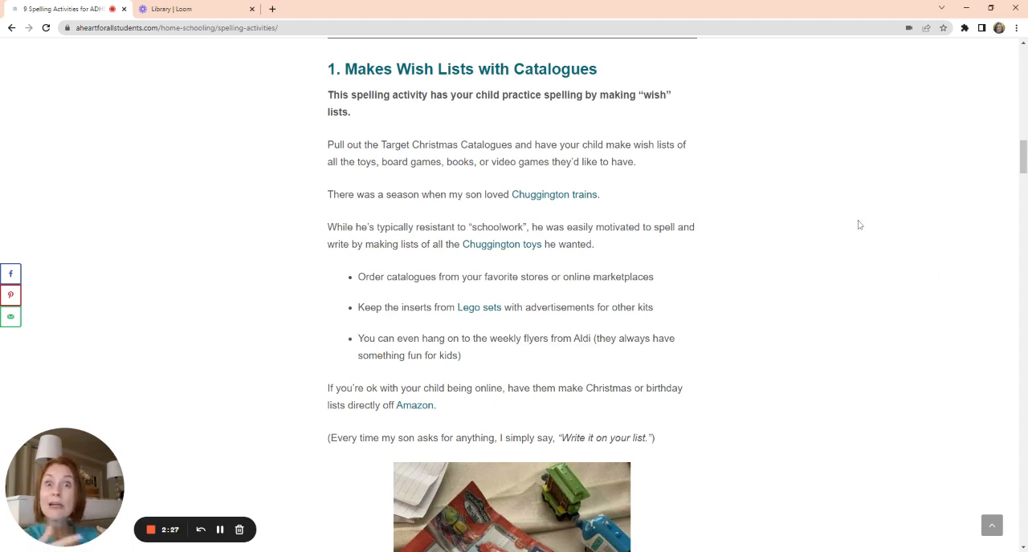
pyautogui.moveTo(848, 224)
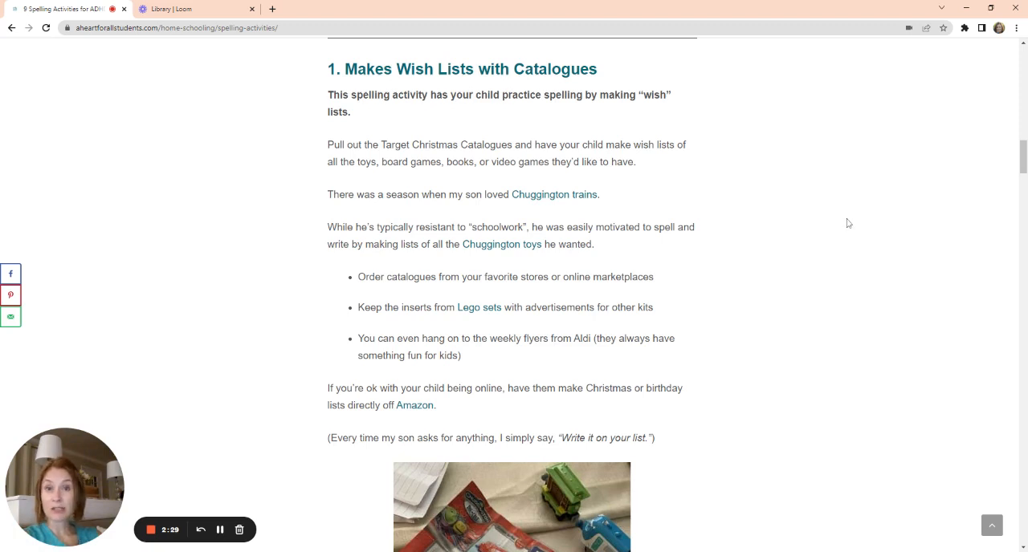
# Step: Scroll past the toy-catalogue wish-list photo to the '2. Use Your iPhone for Spelling Activities' heading
pyautogui.scroll(-3)
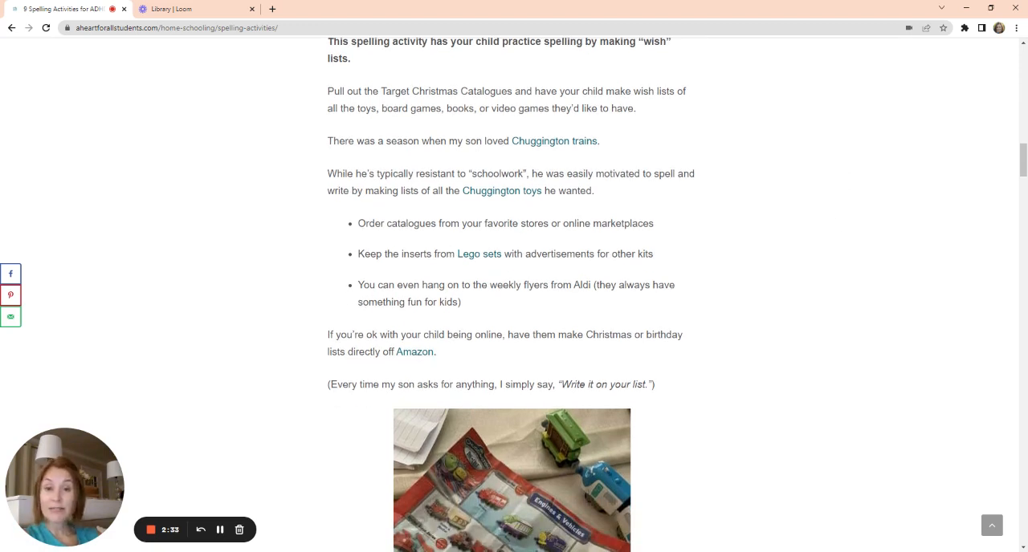
pyautogui.scroll(-3)
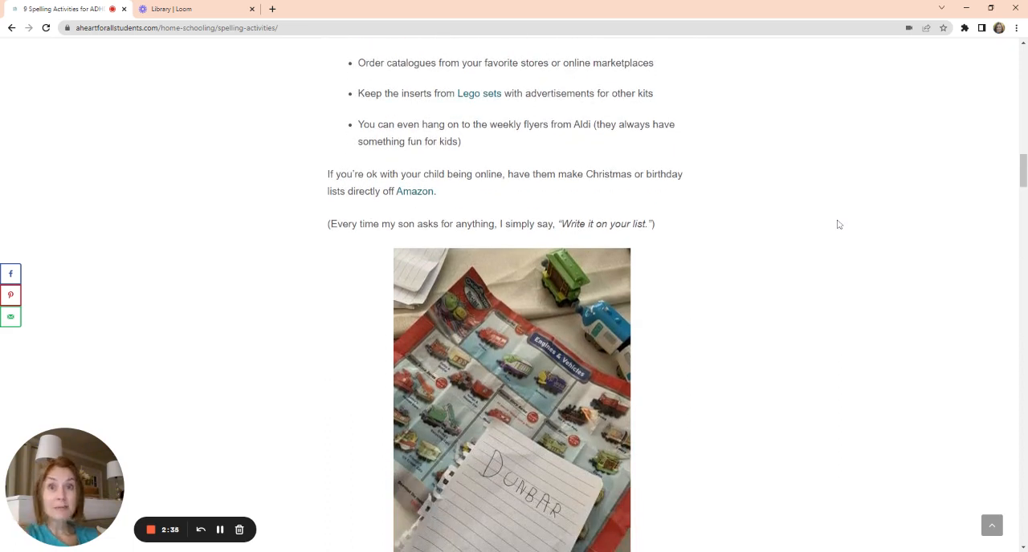
pyautogui.moveTo(592, 379)
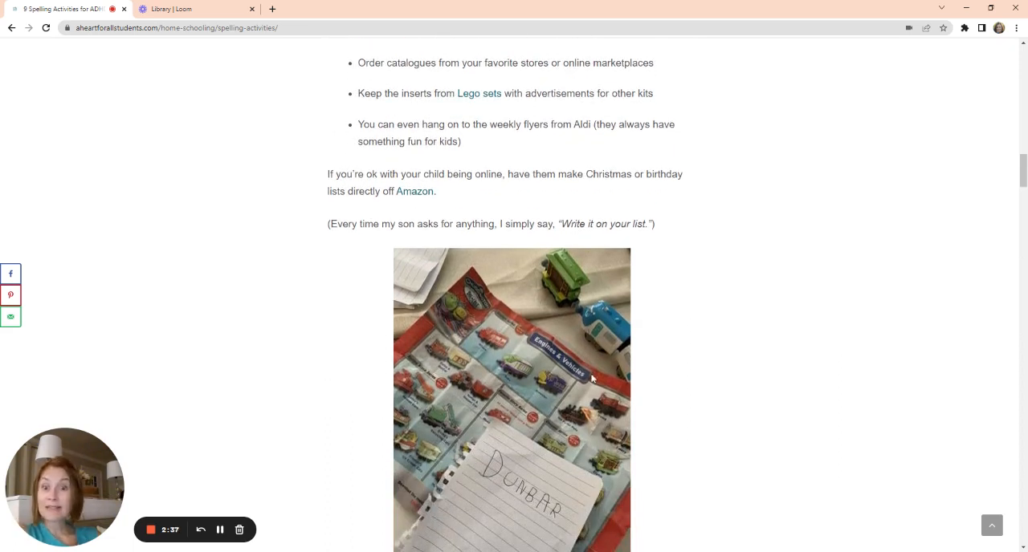
pyautogui.scroll(-3)
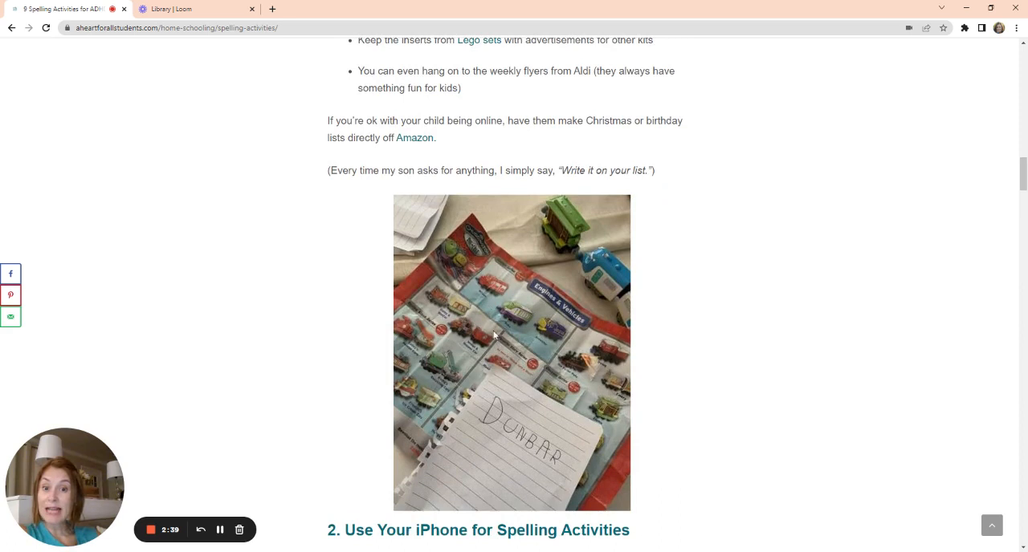
pyautogui.moveTo(487, 326)
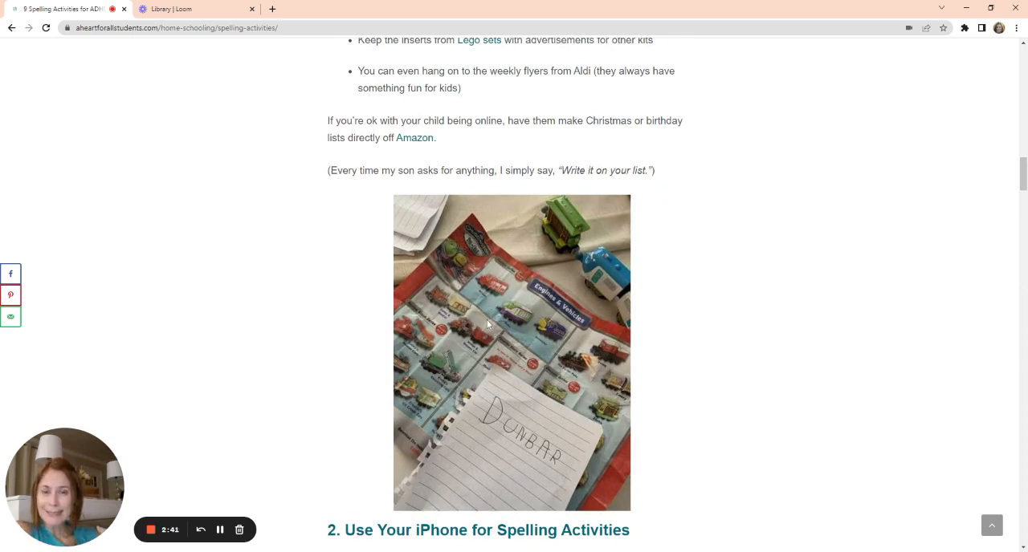
pyautogui.moveTo(540, 310)
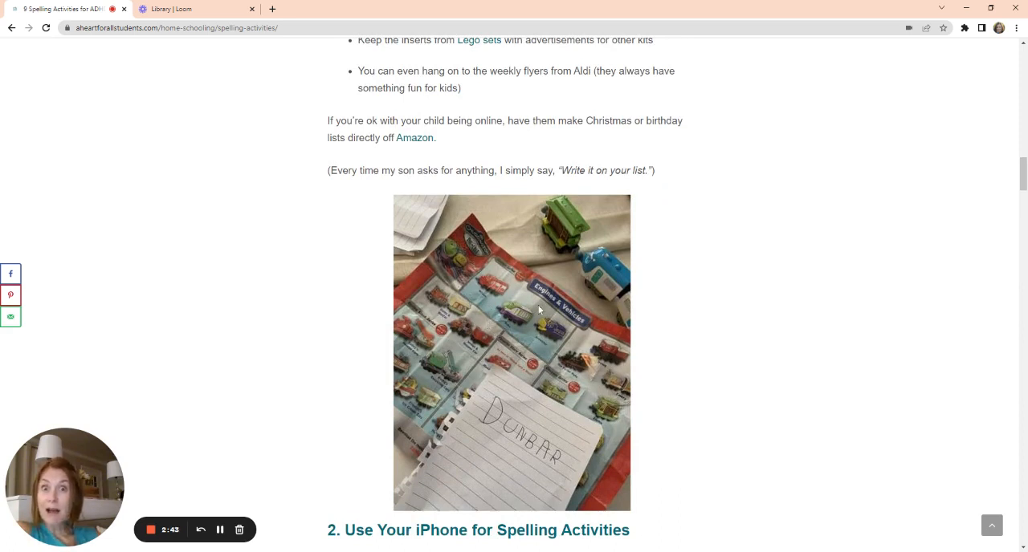
pyautogui.moveTo(549, 403)
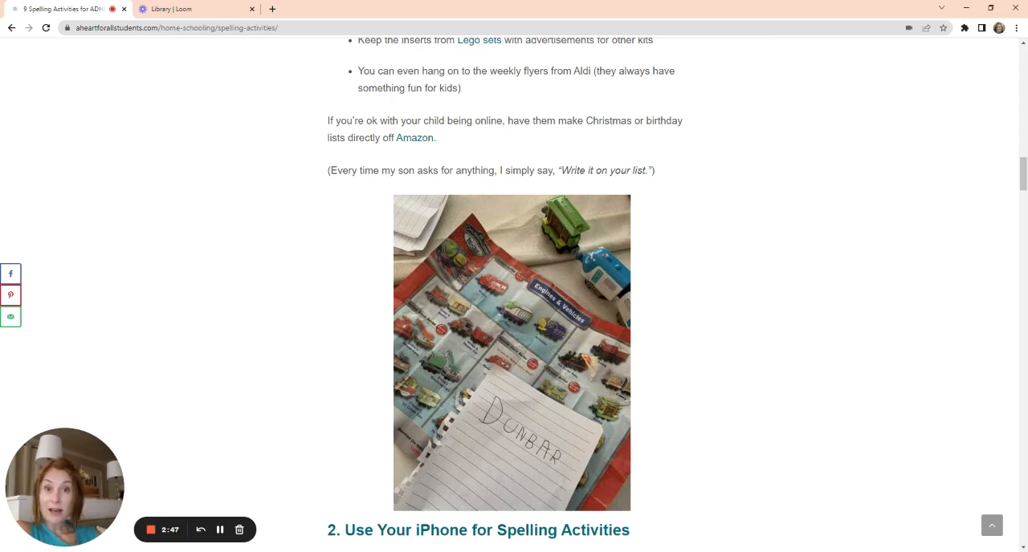
pyautogui.moveTo(479, 347)
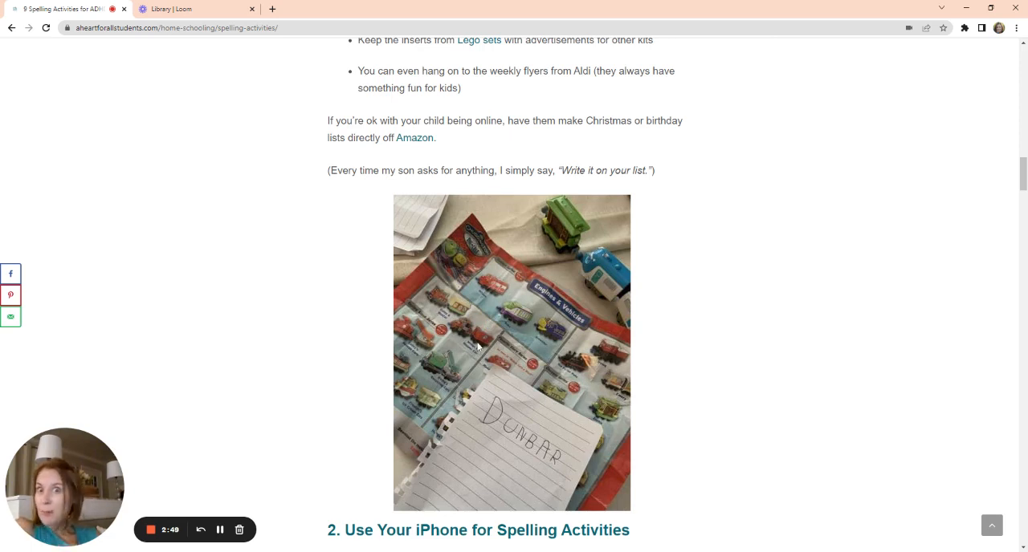
pyautogui.moveTo(440, 280)
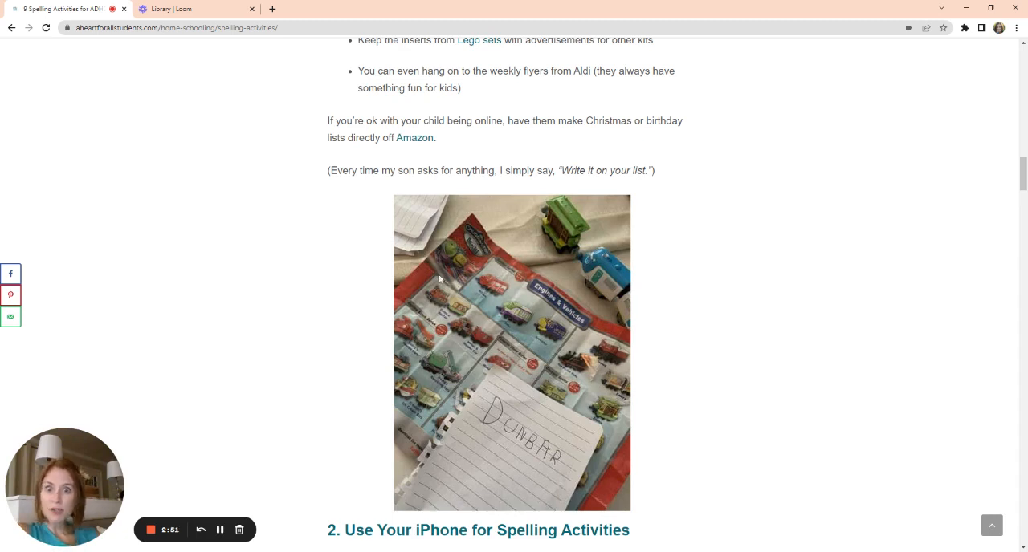
pyautogui.moveTo(501, 460)
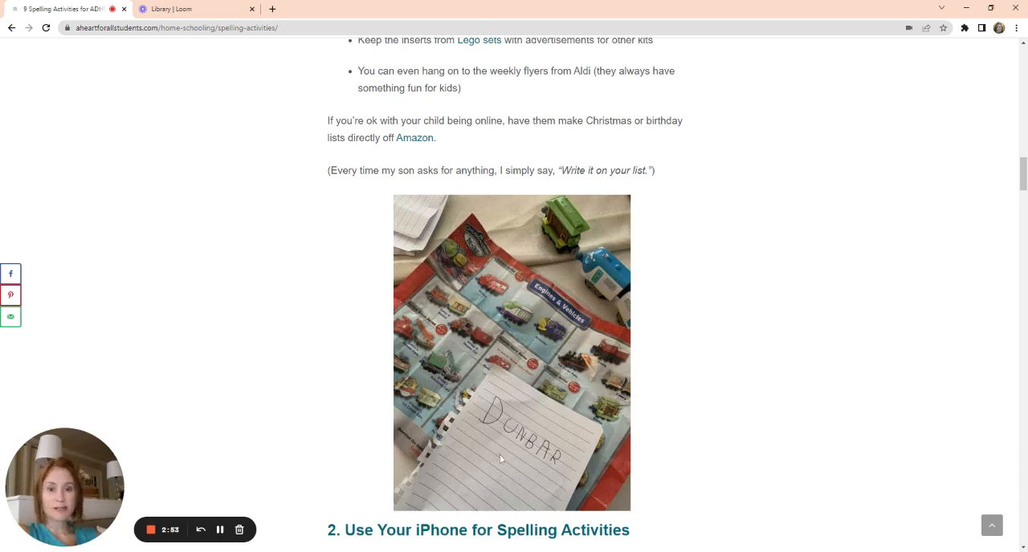
pyautogui.moveTo(562, 479)
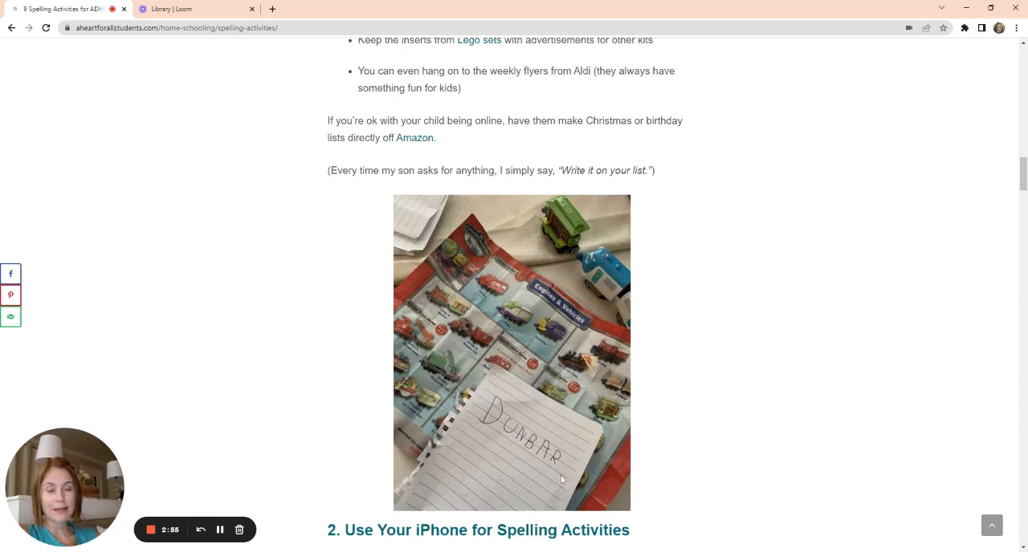
pyautogui.moveTo(585, 392)
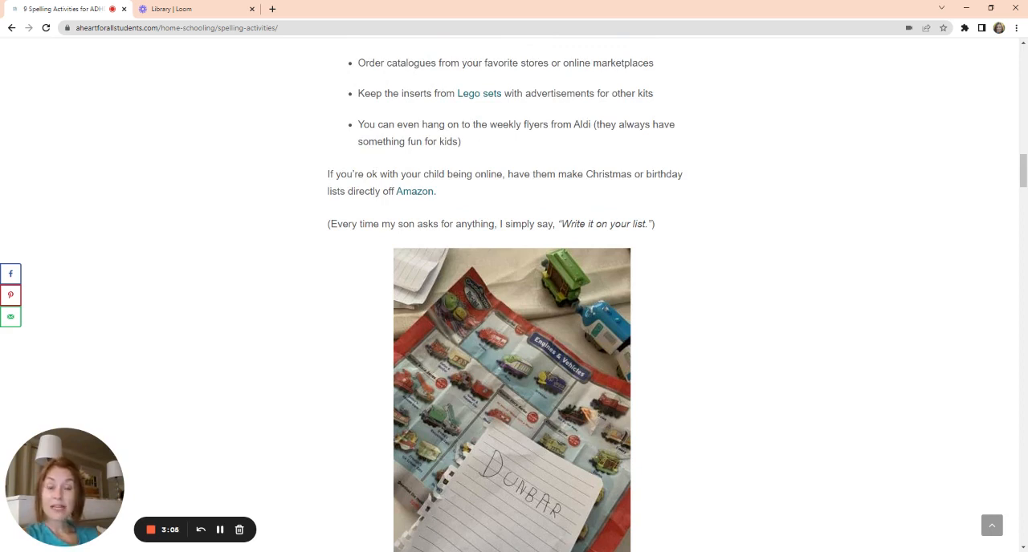
pyautogui.moveTo(755, 293)
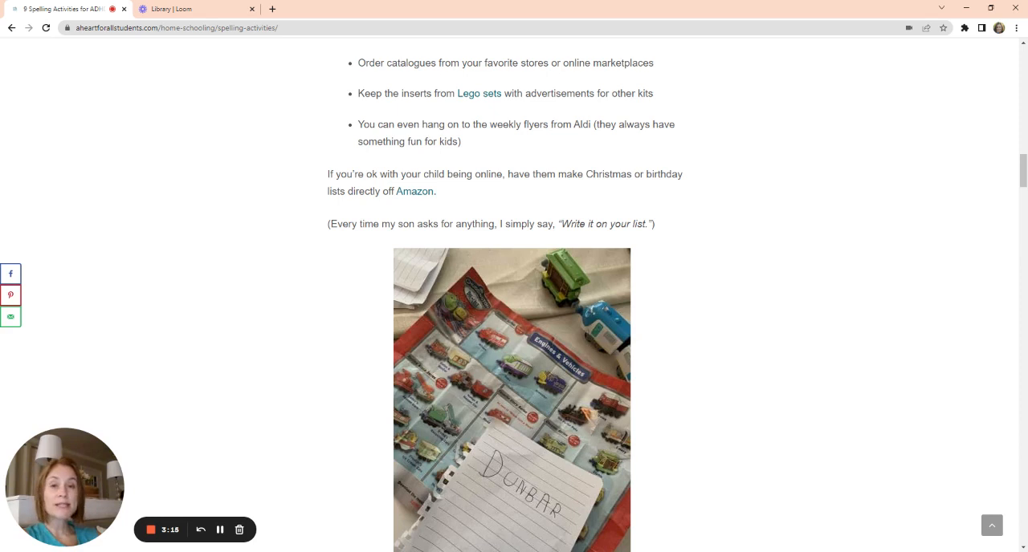
pyautogui.moveTo(755, 308)
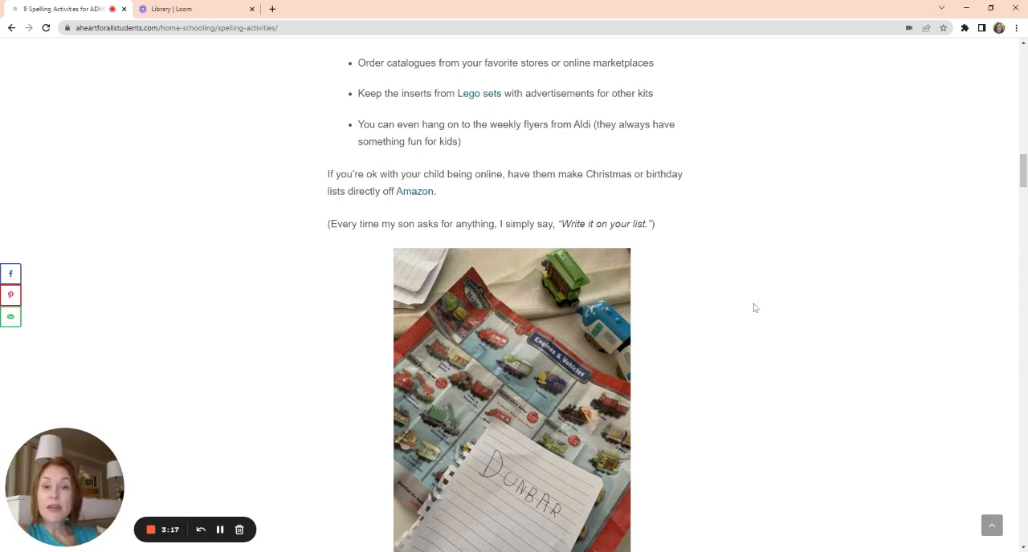
pyautogui.scroll(-3)
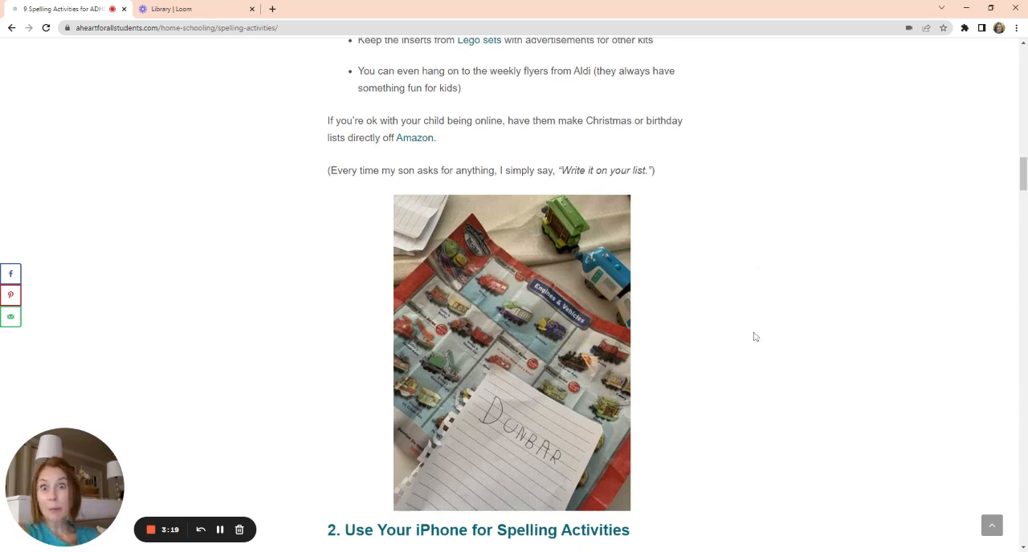
pyautogui.scroll(-3)
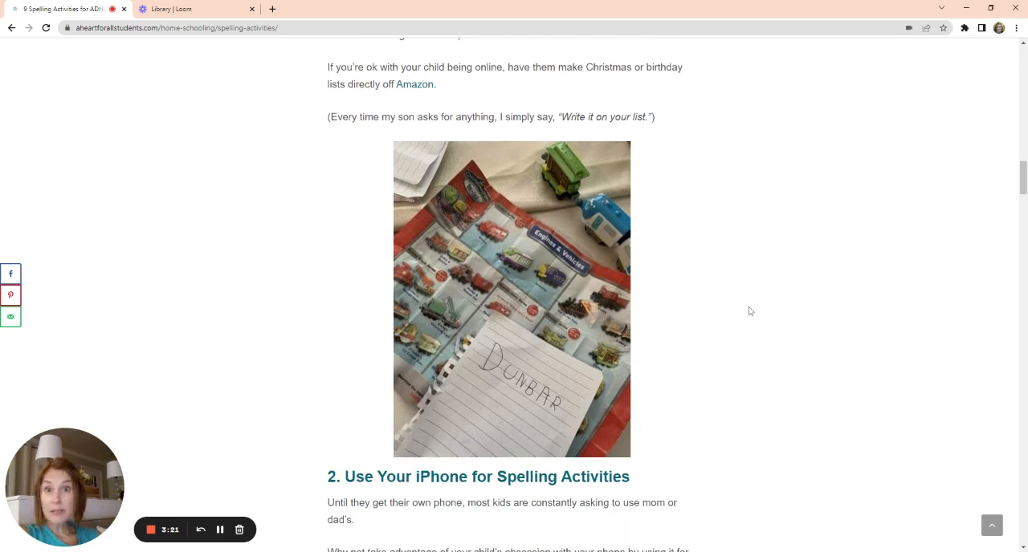
pyautogui.moveTo(752, 305)
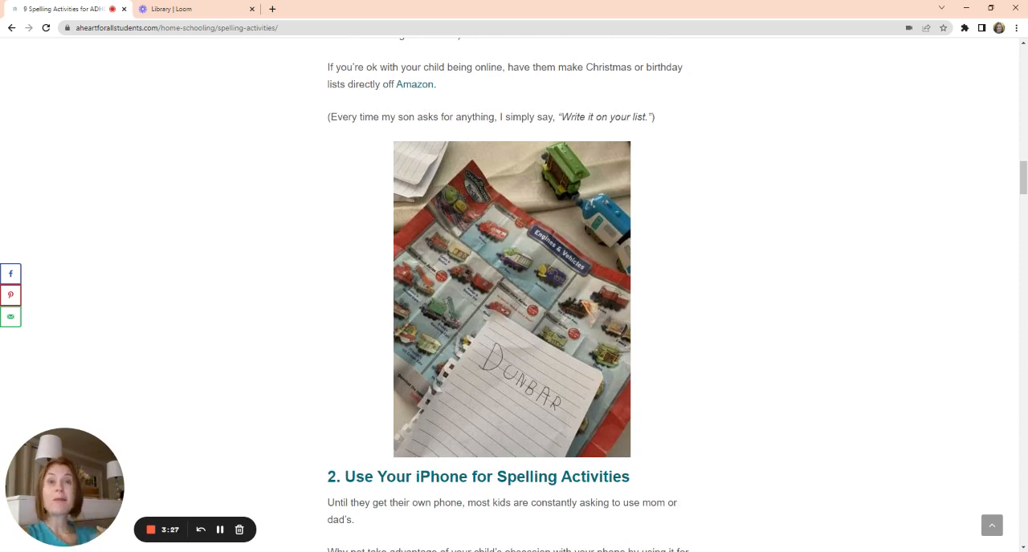
# Step: Scroll through activity 2 until the Chuggington quote and its letter-sound breakdown are fully visible
pyautogui.scroll(-3)
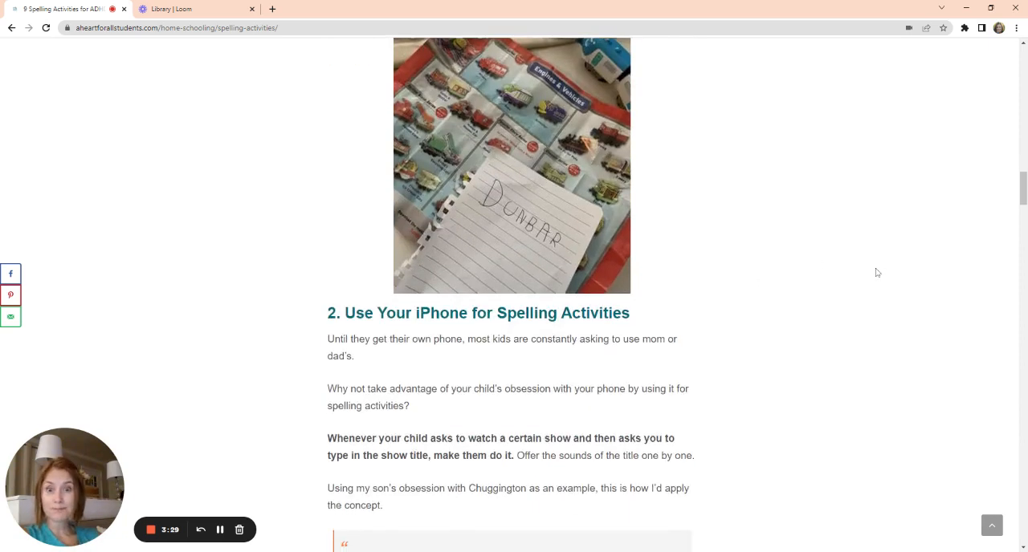
pyautogui.scroll(-3)
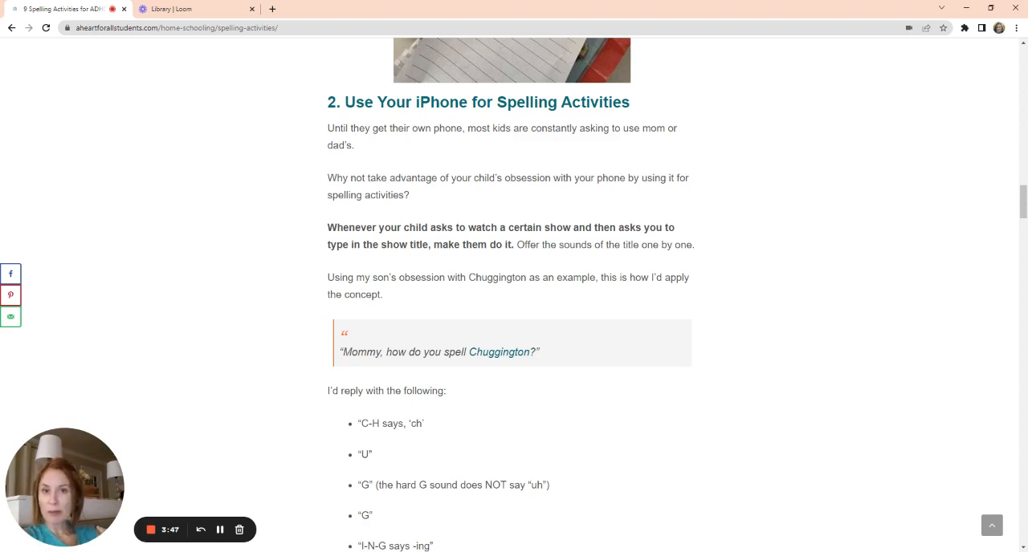
pyautogui.scroll(-3)
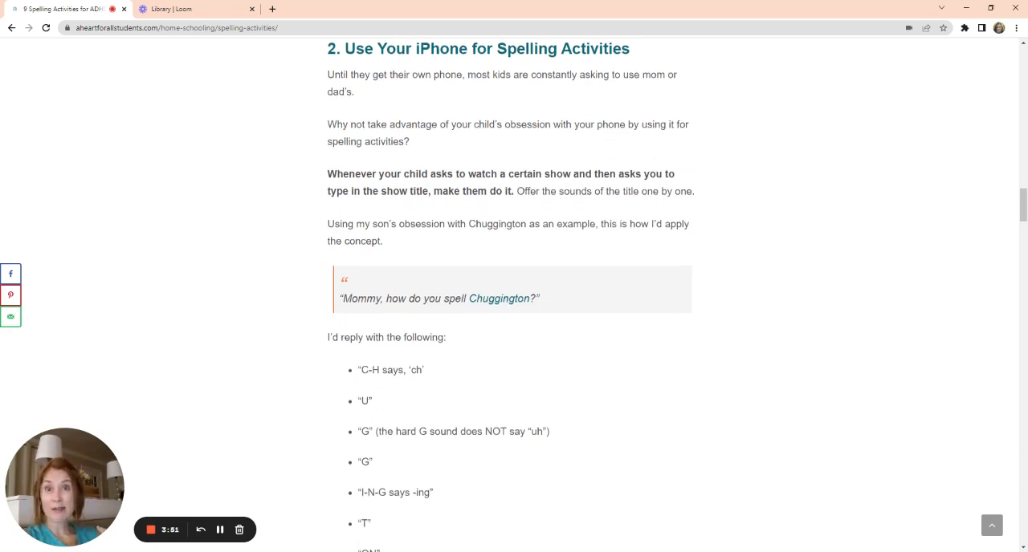
pyautogui.scroll(-3)
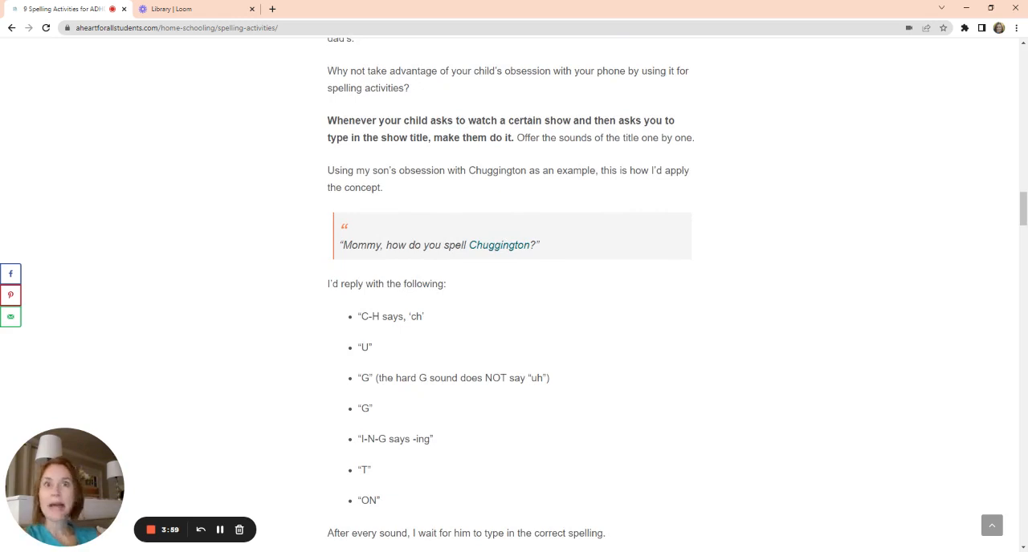
pyautogui.moveTo(861, 256)
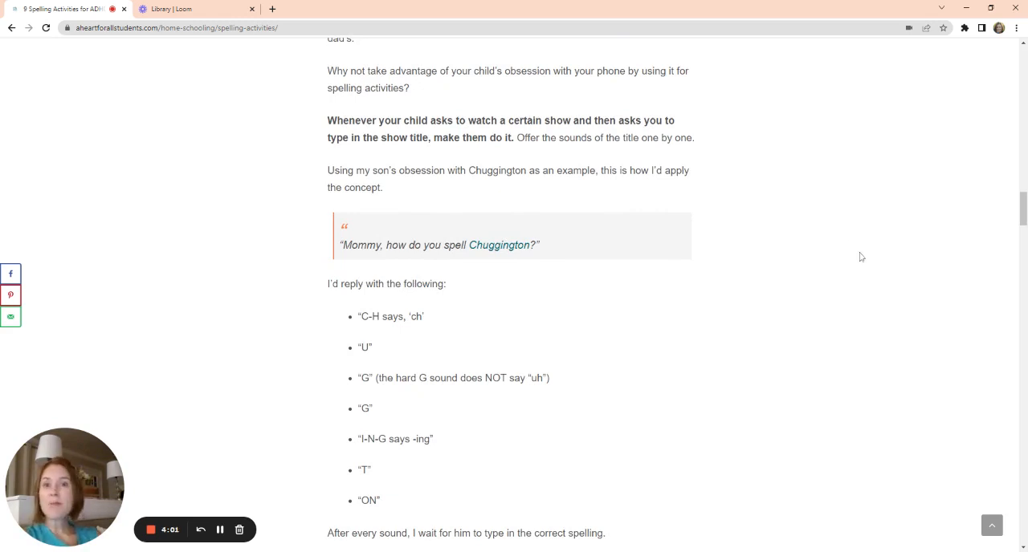
pyautogui.scroll(-3)
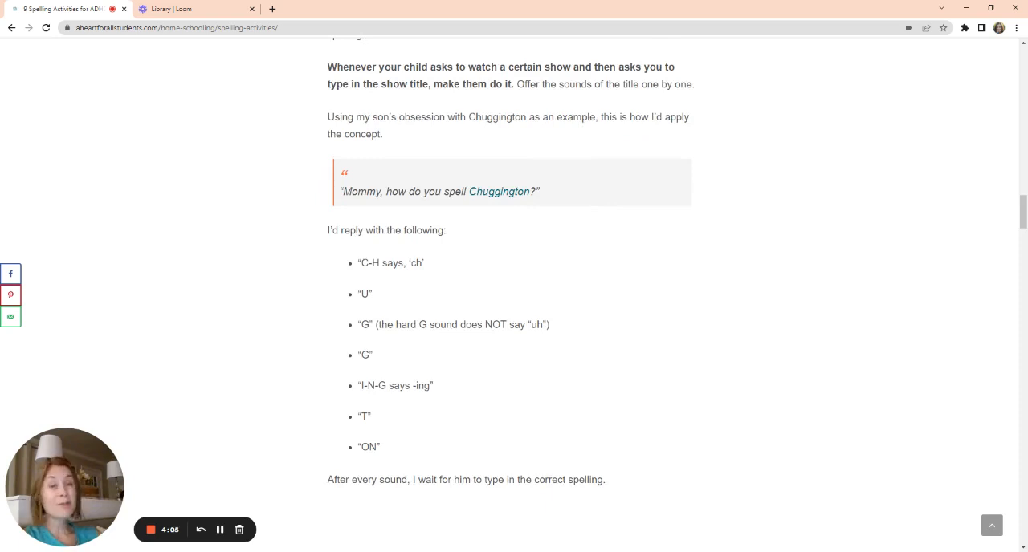
pyautogui.moveTo(827, 232)
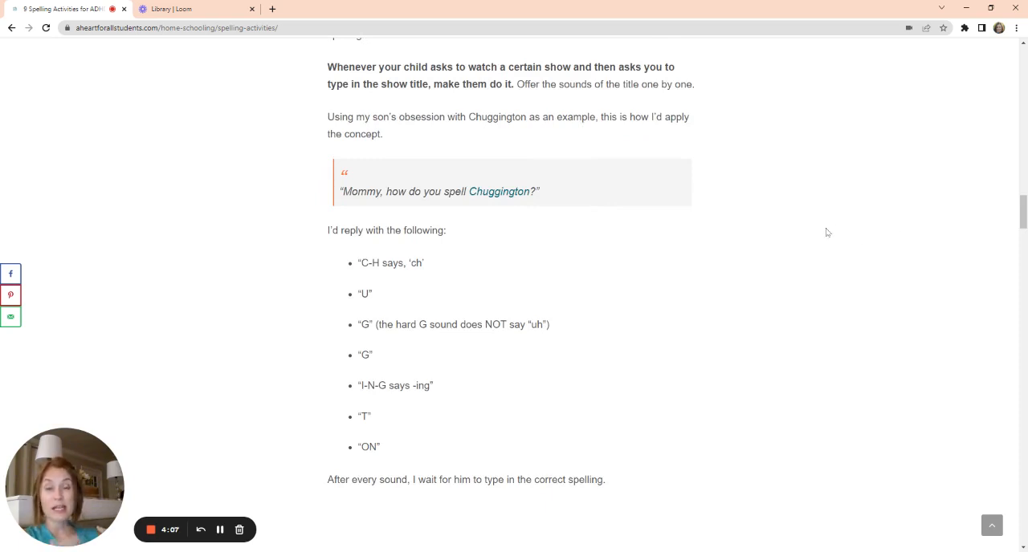
pyautogui.moveTo(824, 269)
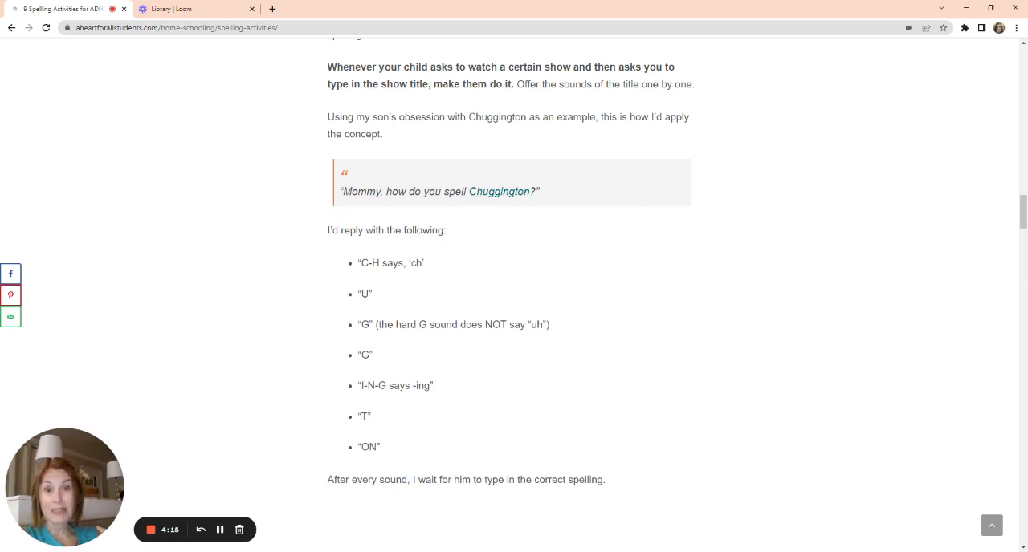
pyautogui.moveTo(819, 257)
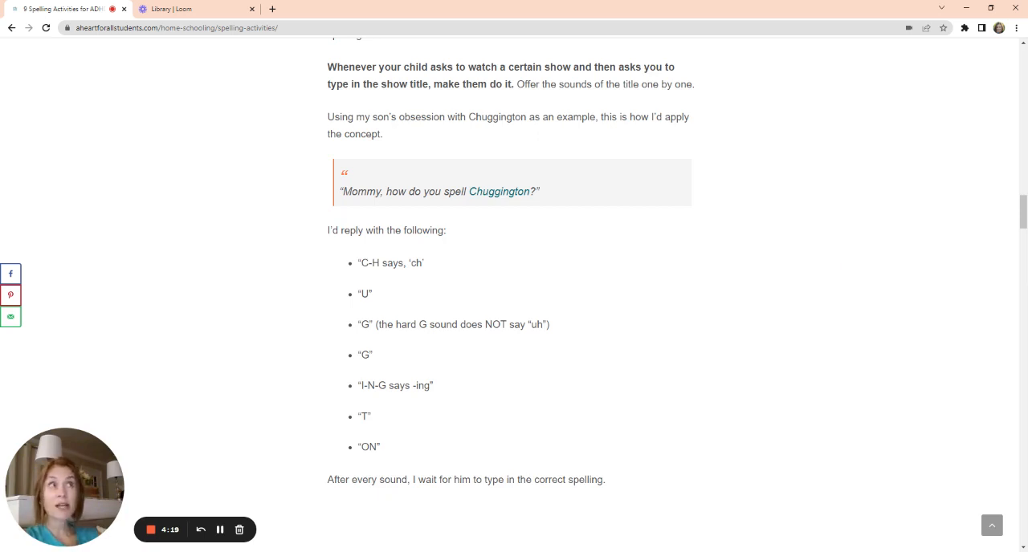
pyautogui.moveTo(829, 280)
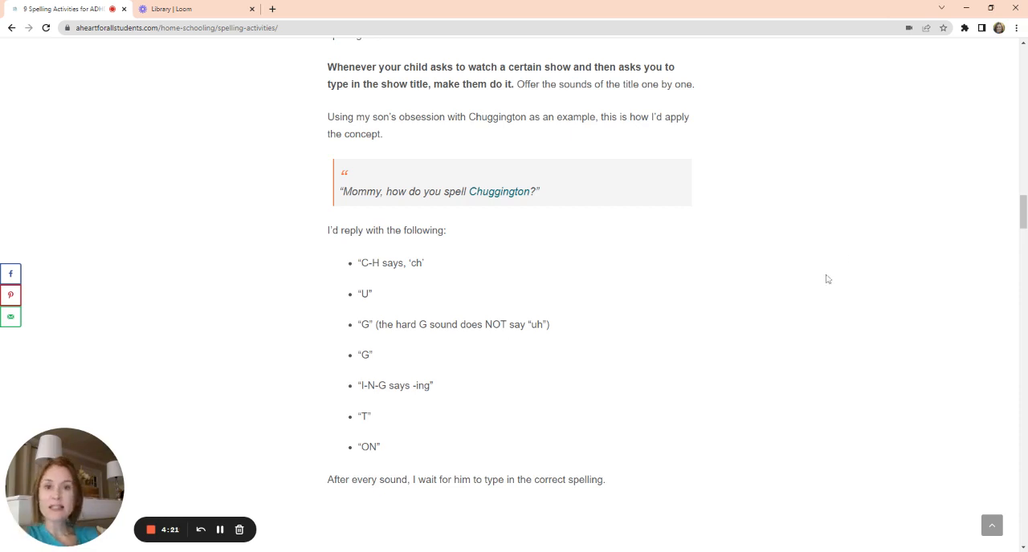
pyautogui.moveTo(796, 250)
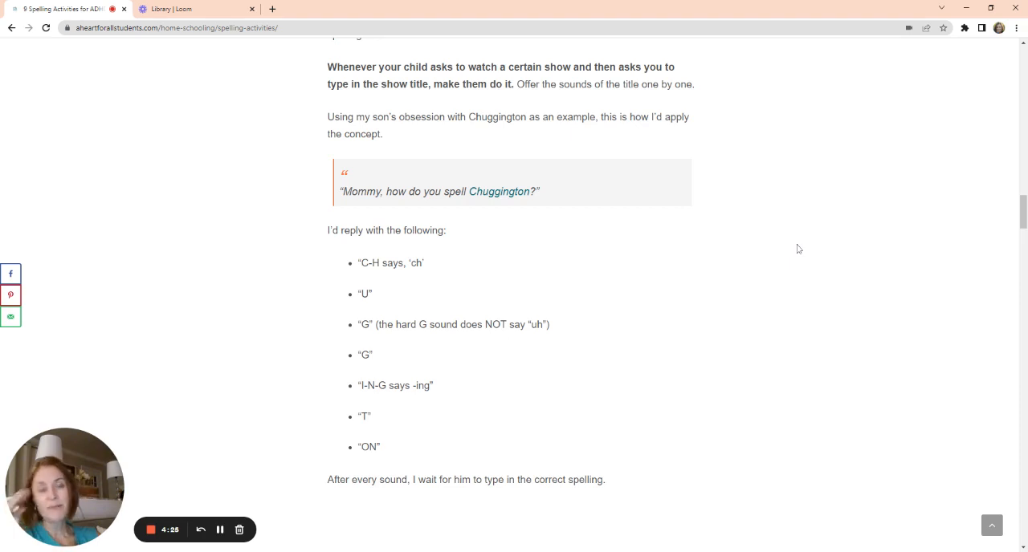
pyautogui.moveTo(787, 231)
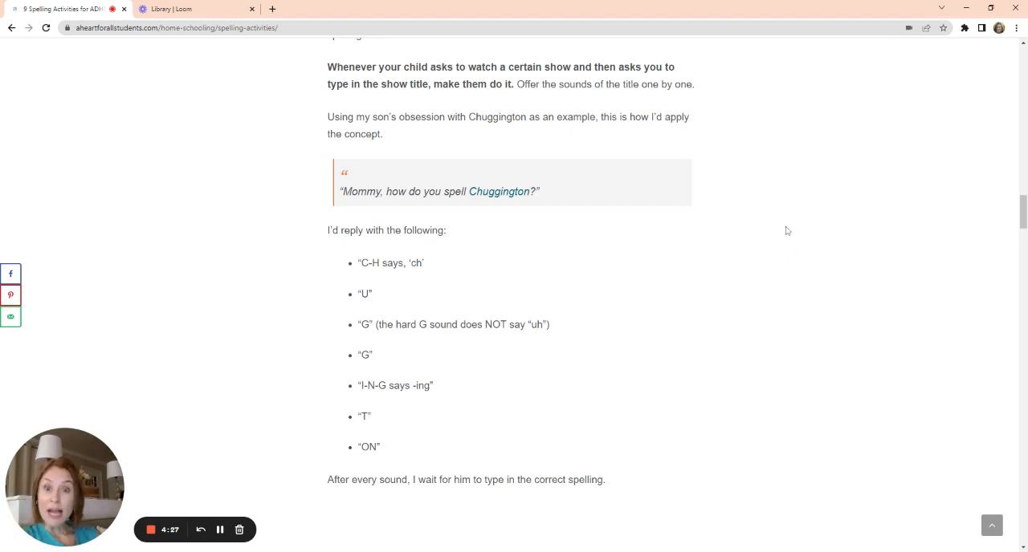
# Step: Scroll past the letter-sound list to the '3. Use the Roku or Smart TV Search' heading
pyautogui.scroll(-3)
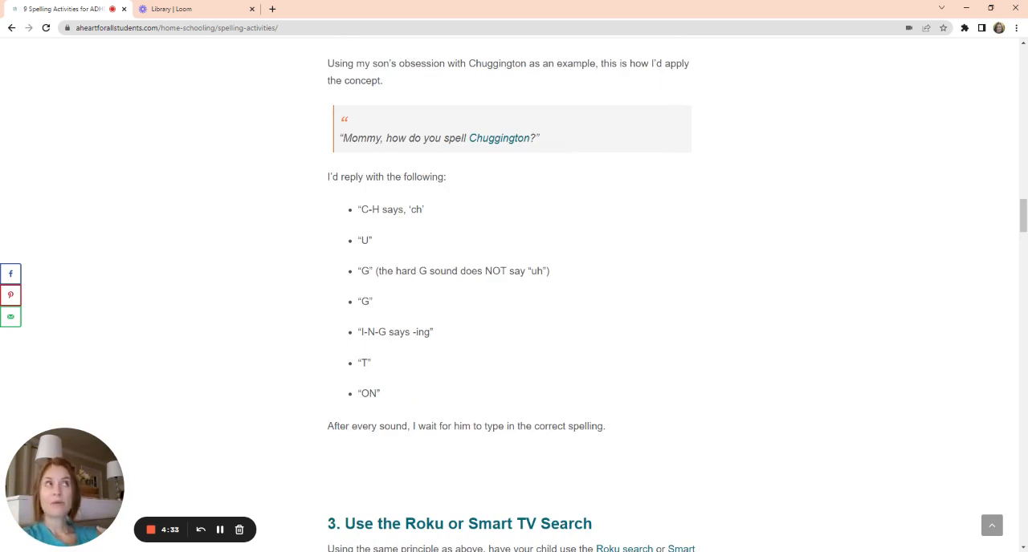
pyautogui.moveTo(817, 312)
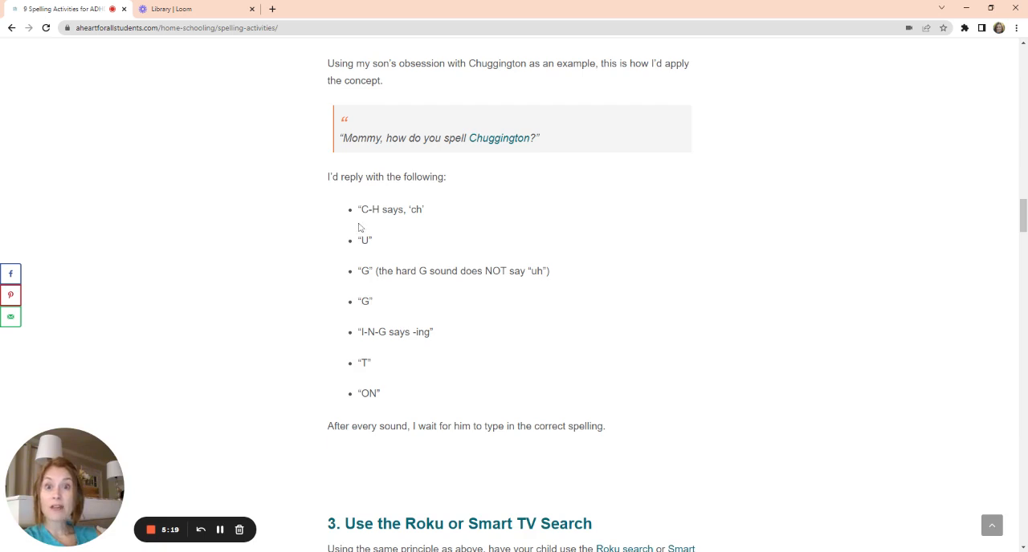
pyautogui.moveTo(385, 221)
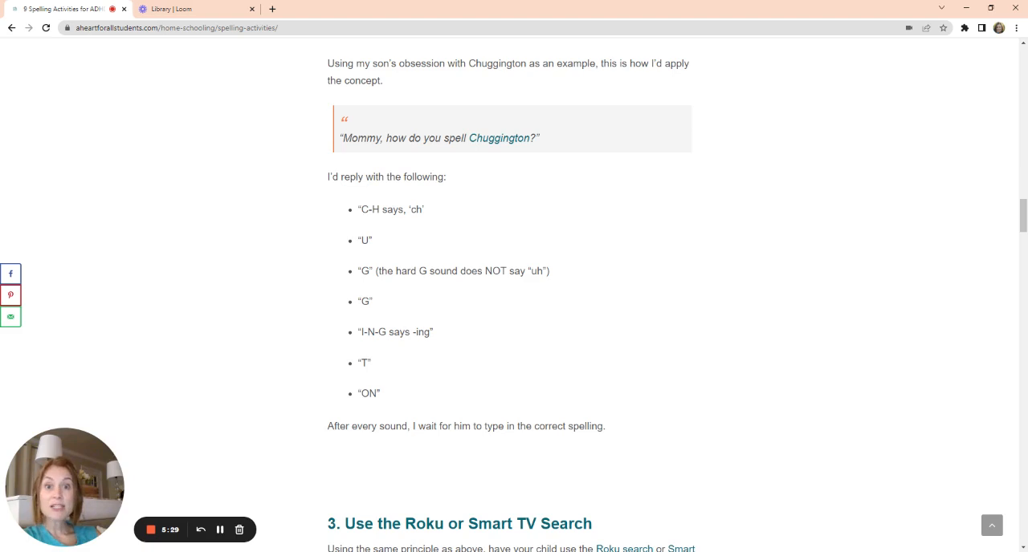
pyautogui.moveTo(397, 231)
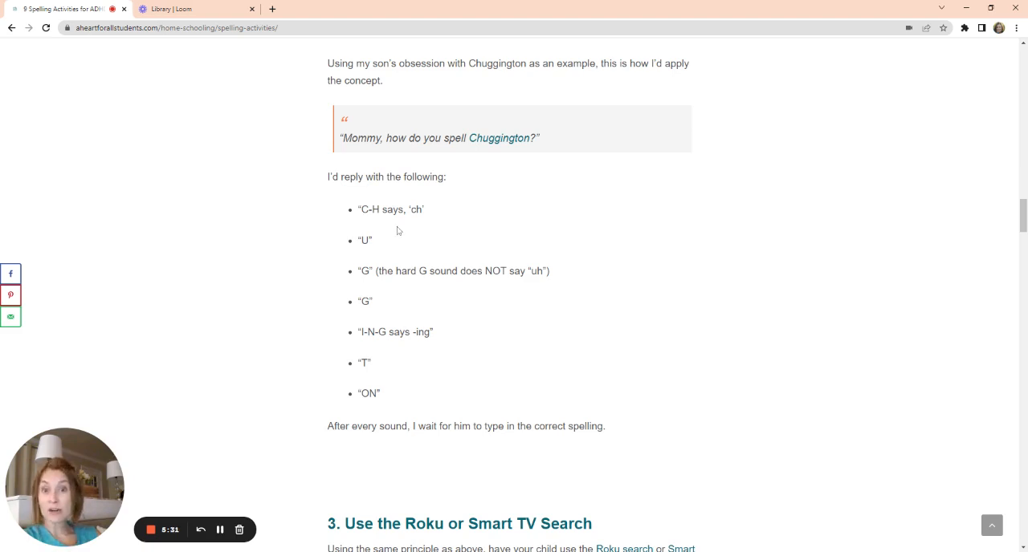
pyautogui.moveTo(419, 251)
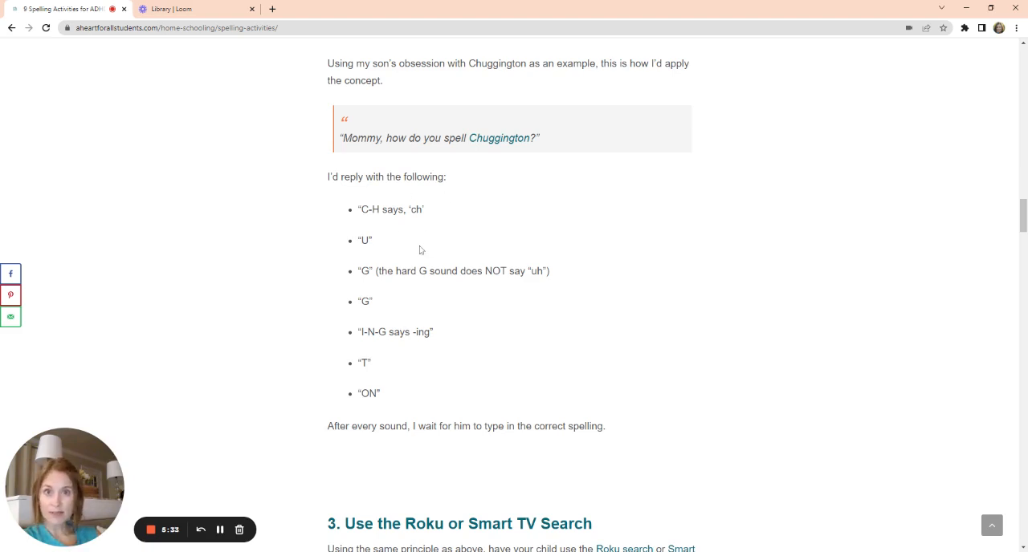
pyautogui.moveTo(478, 292)
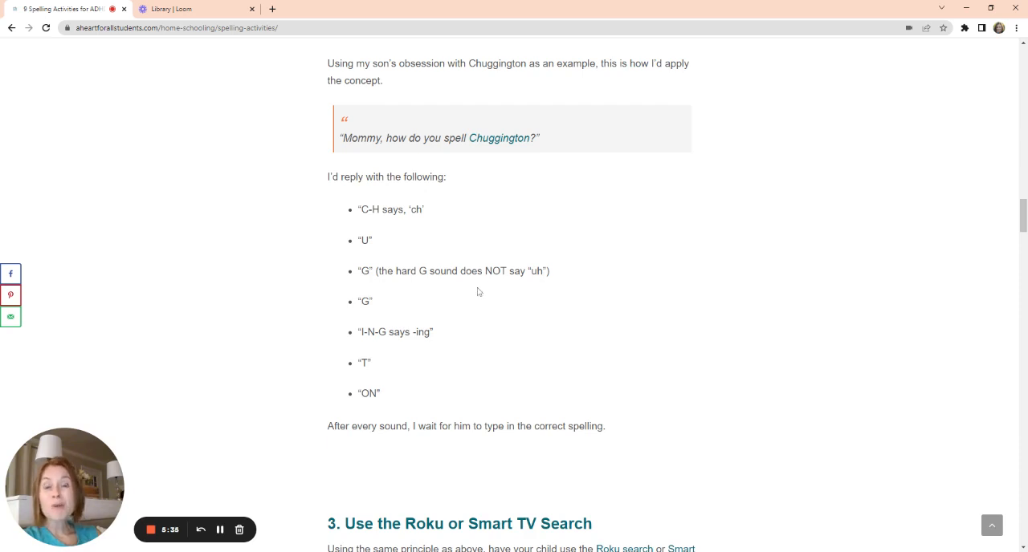
pyautogui.scroll(-3)
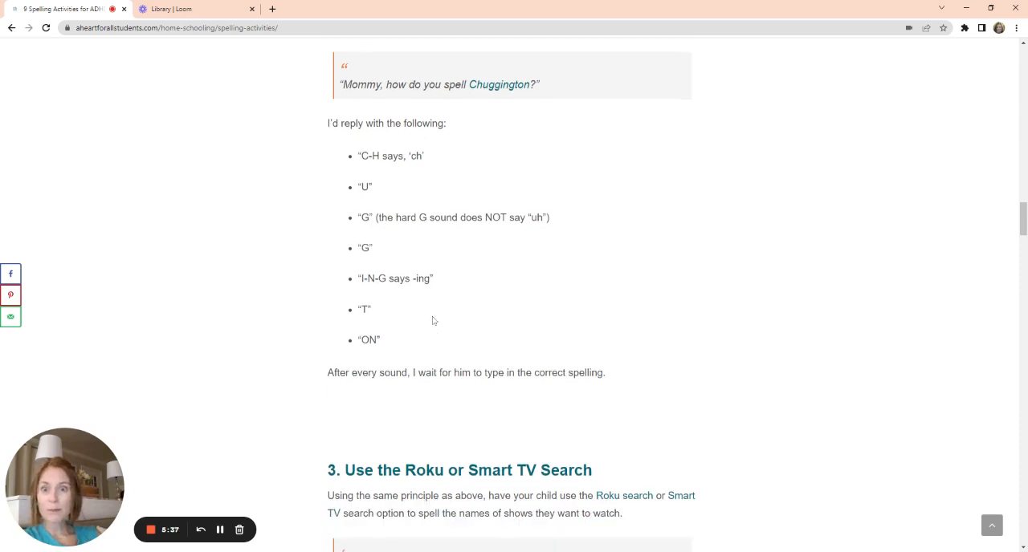
# Step: Scroll to the Roku search tip and activity 4, Modify Play of Board Games, with its Sorry game suggestions
pyautogui.scroll(-3)
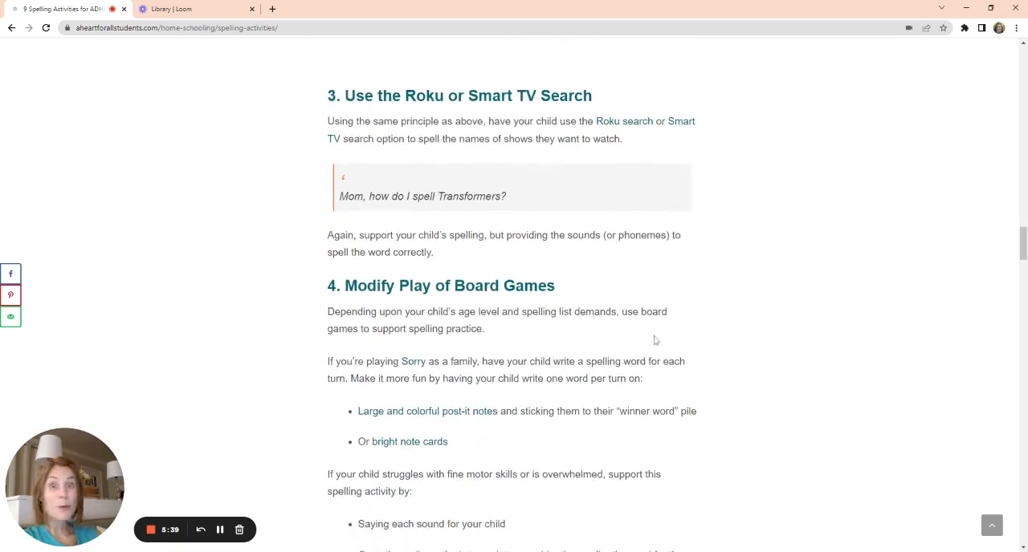
pyautogui.moveTo(790, 273)
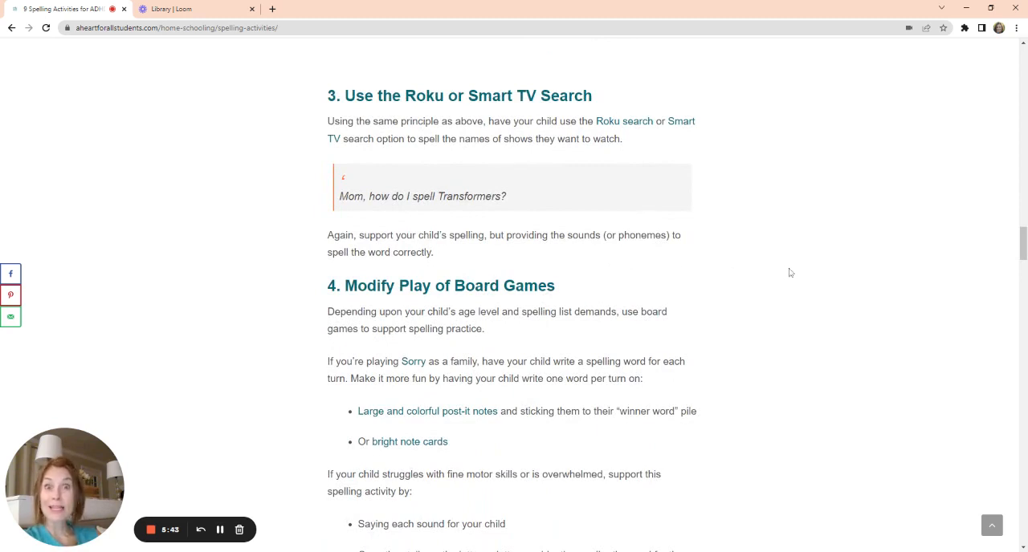
pyautogui.scroll(-3)
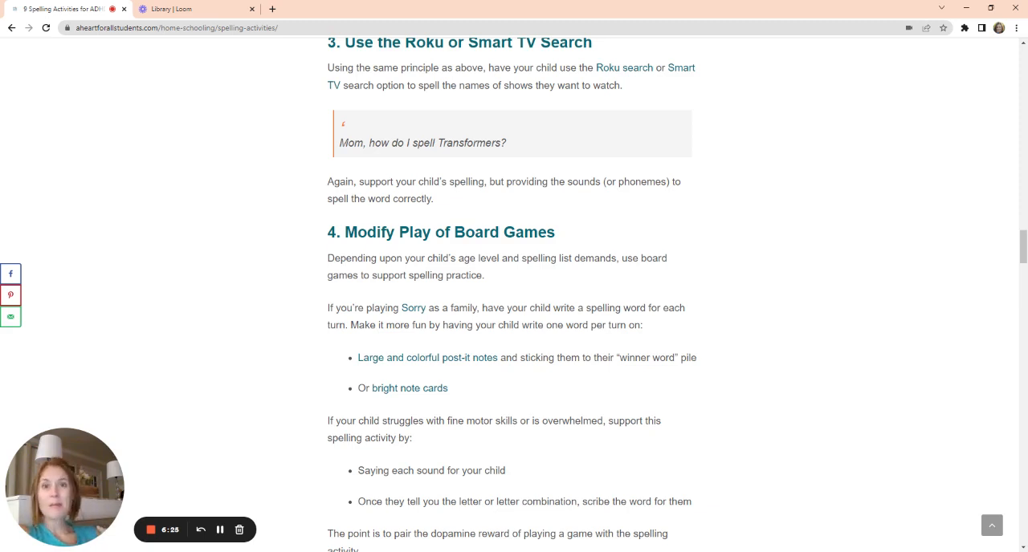
pyautogui.moveTo(785, 230)
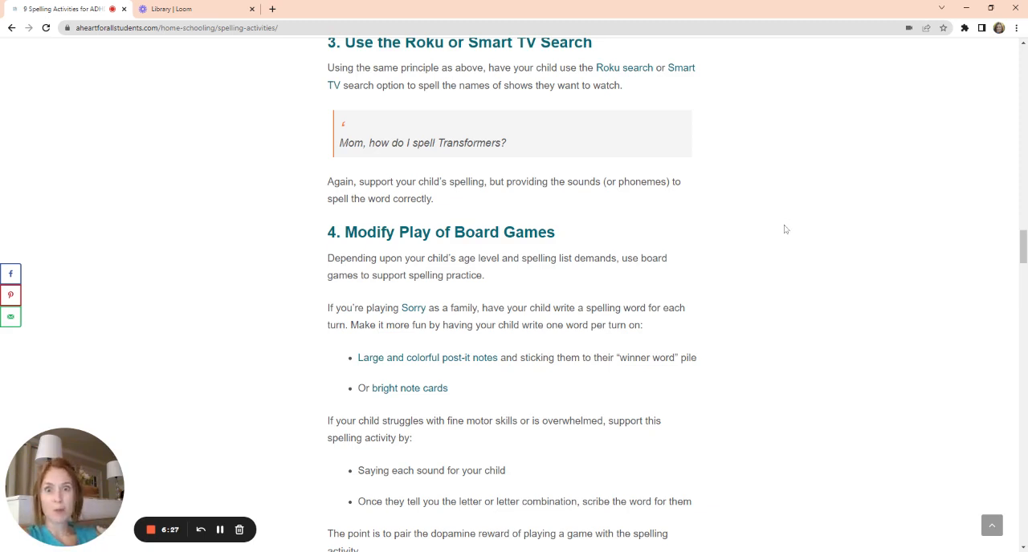
# Step: Scroll to the end of the board games activity and the fifth heading, Pass Notes
pyautogui.scroll(-3)
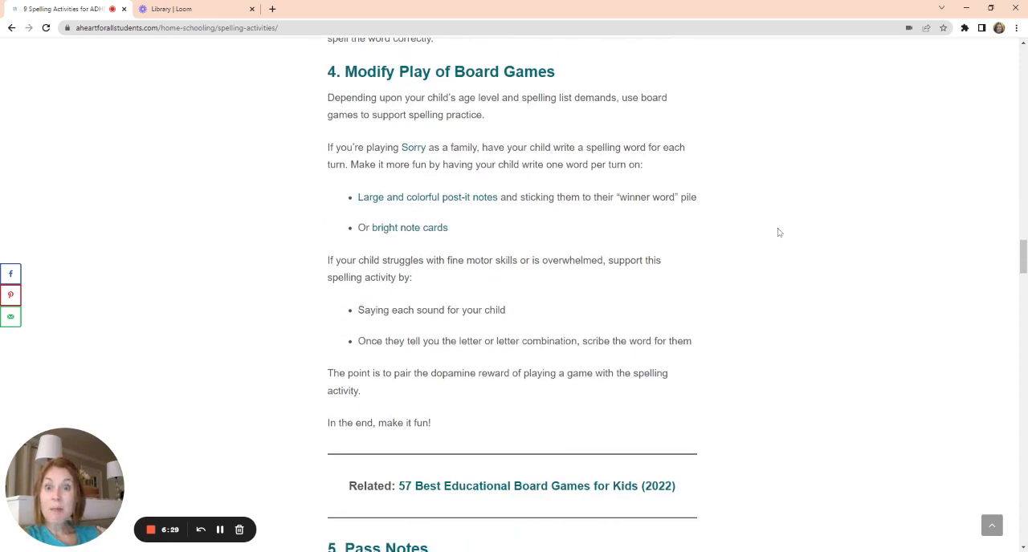
pyautogui.moveTo(786, 200)
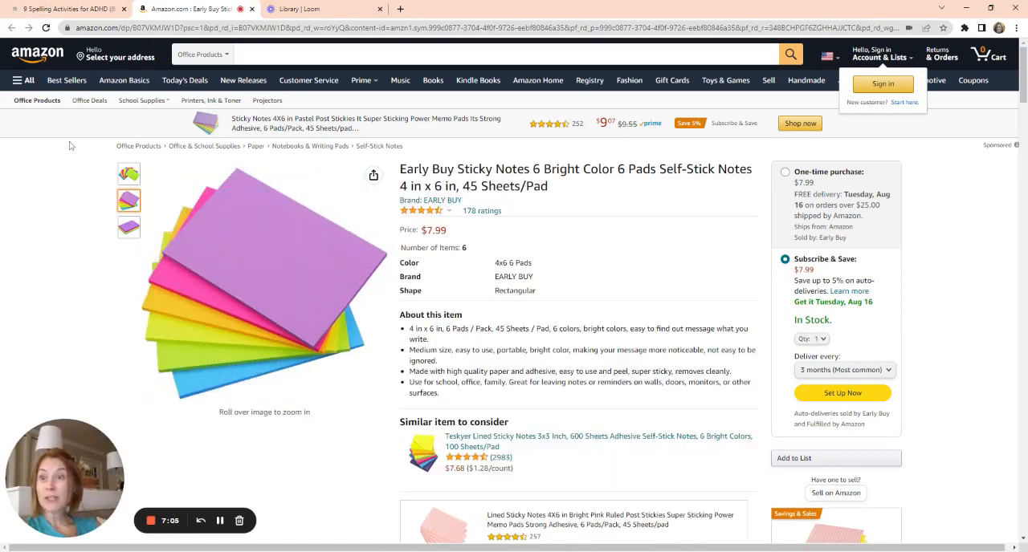
pyautogui.click(68, 10)
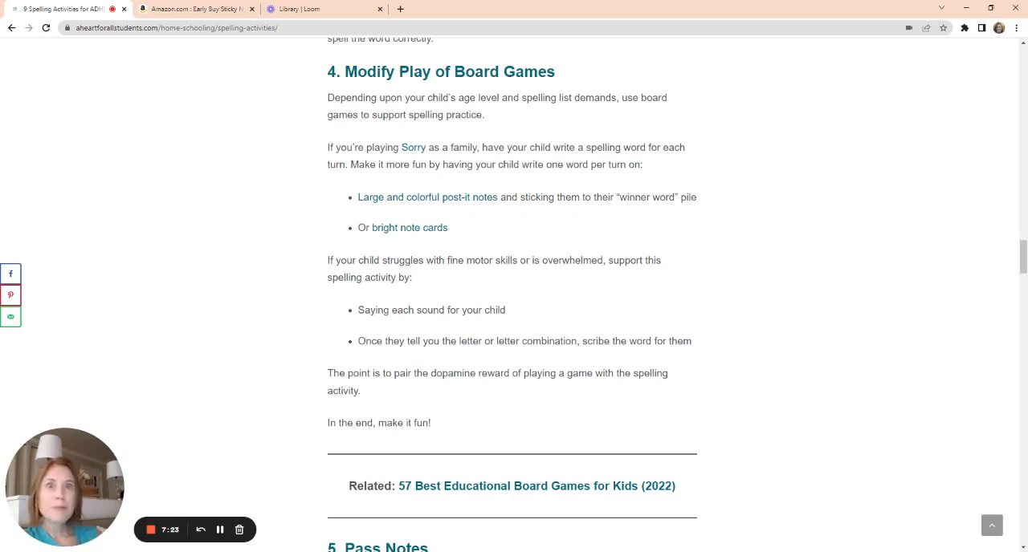
pyautogui.moveTo(950, 247)
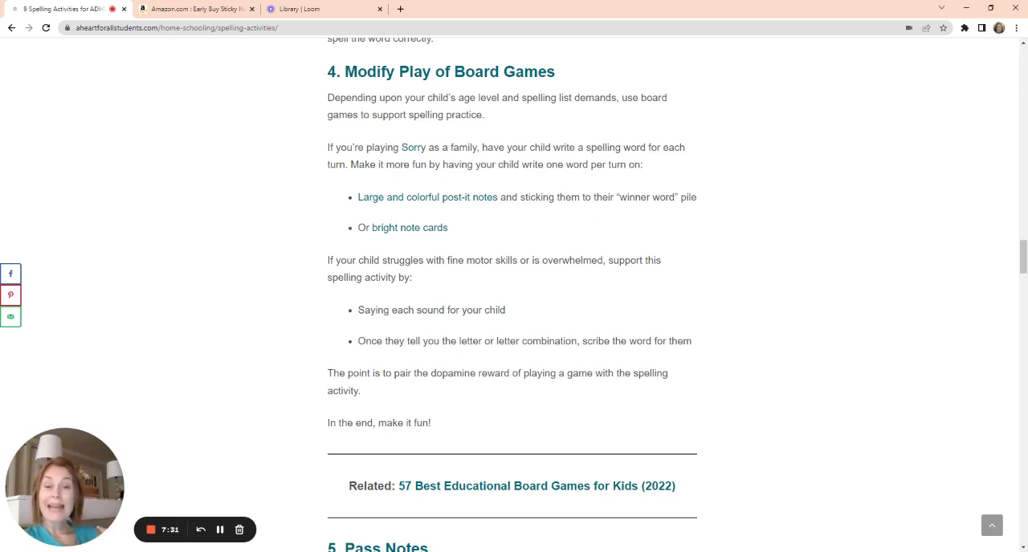
pyautogui.moveTo(742, 253)
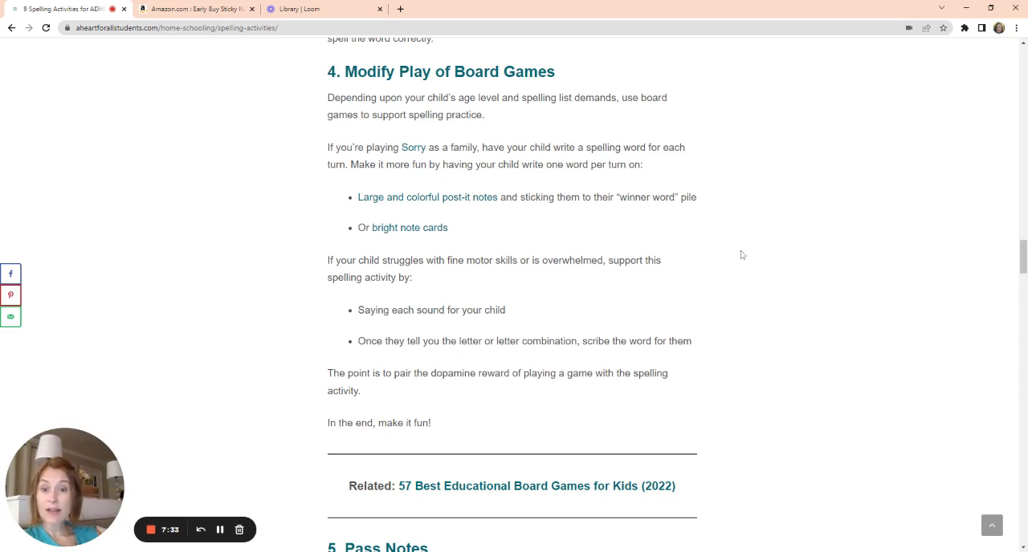
# Step: Scroll through activity 5, Pass Notes, and its photo to the '6. Play Hide and Seek Spelling Words' heading
pyautogui.scroll(-3)
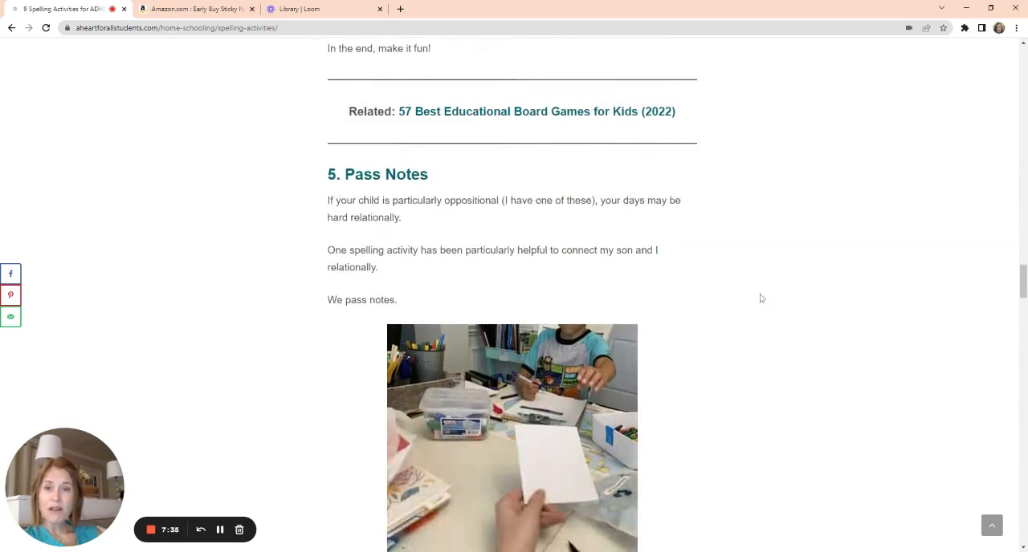
pyautogui.moveTo(874, 156)
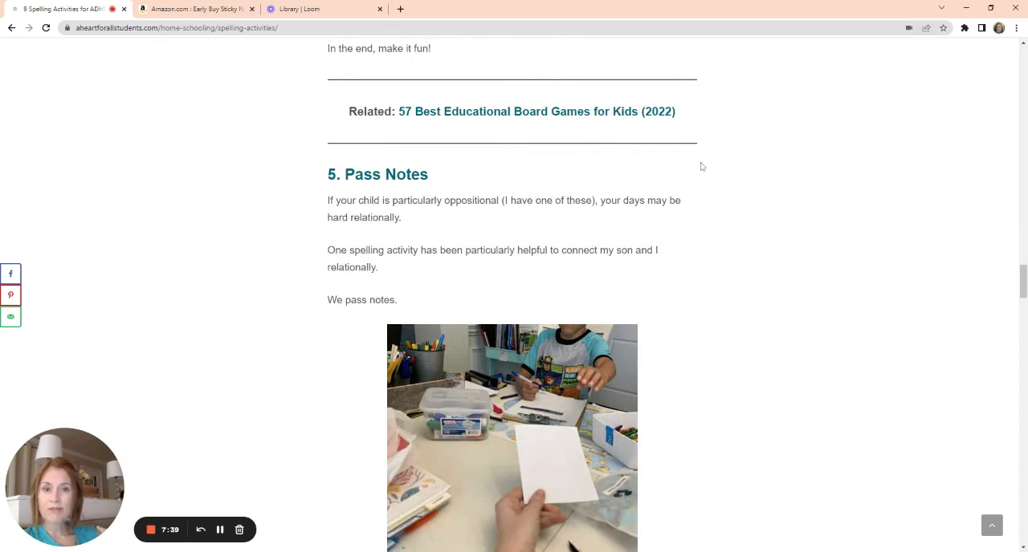
pyautogui.moveTo(753, 191)
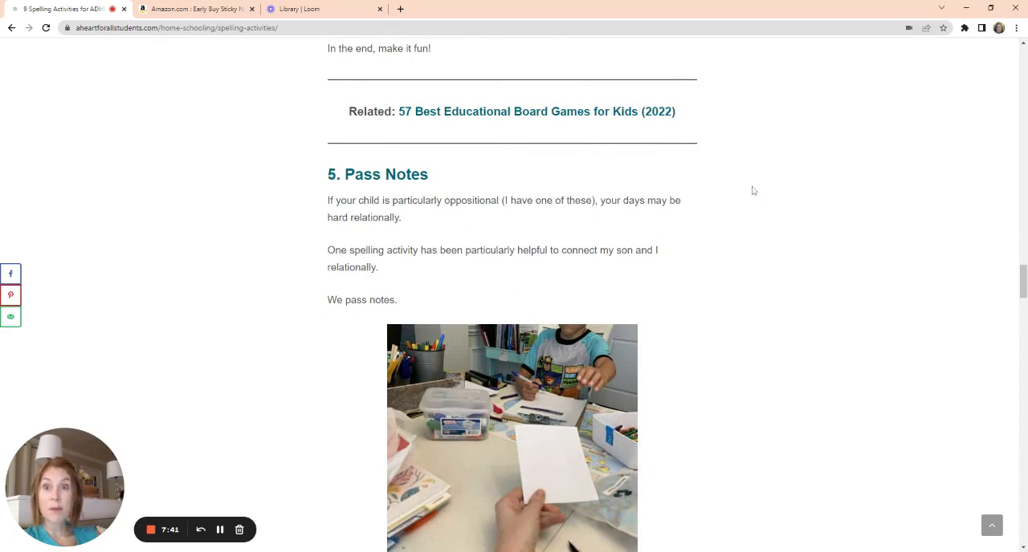
pyautogui.moveTo(763, 197)
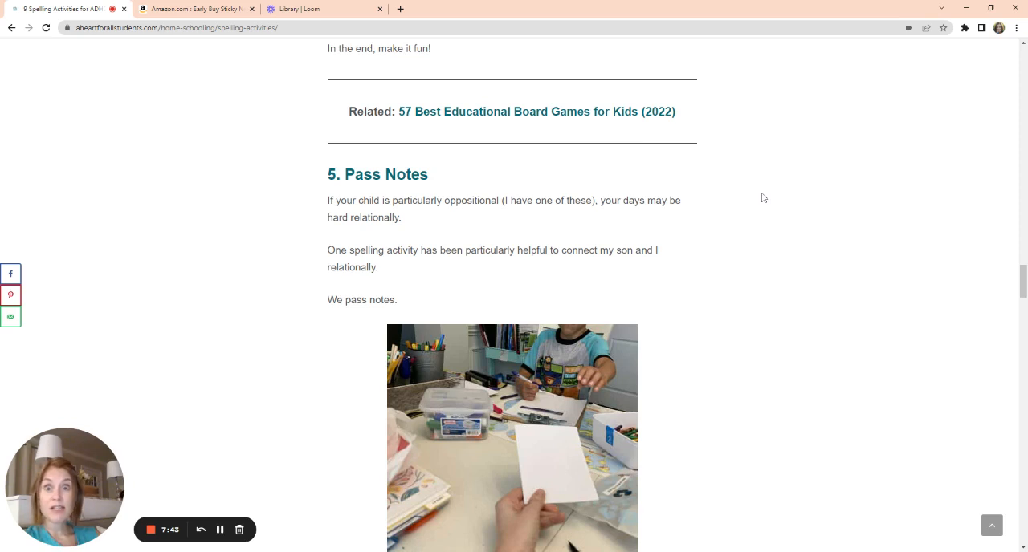
pyautogui.scroll(-3)
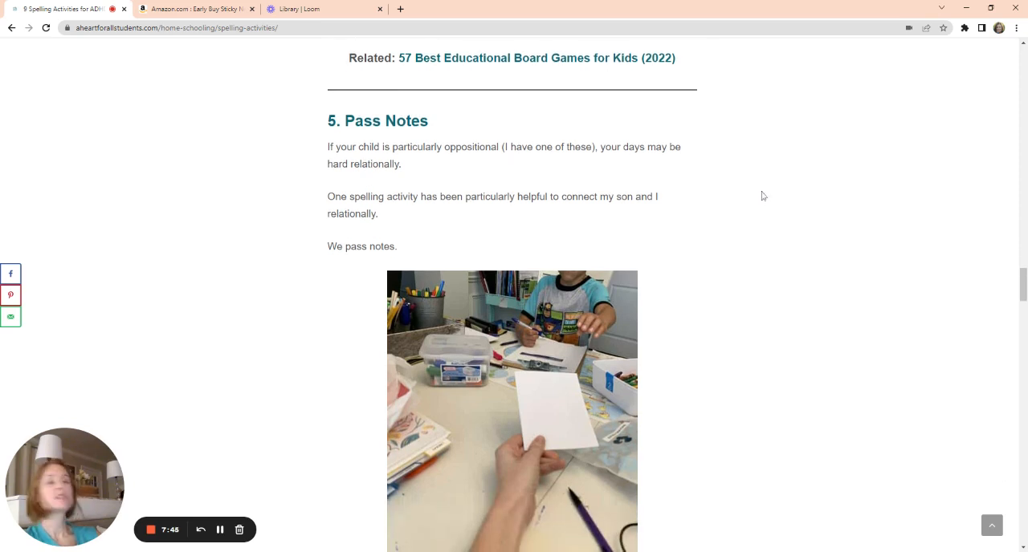
pyautogui.scroll(-3)
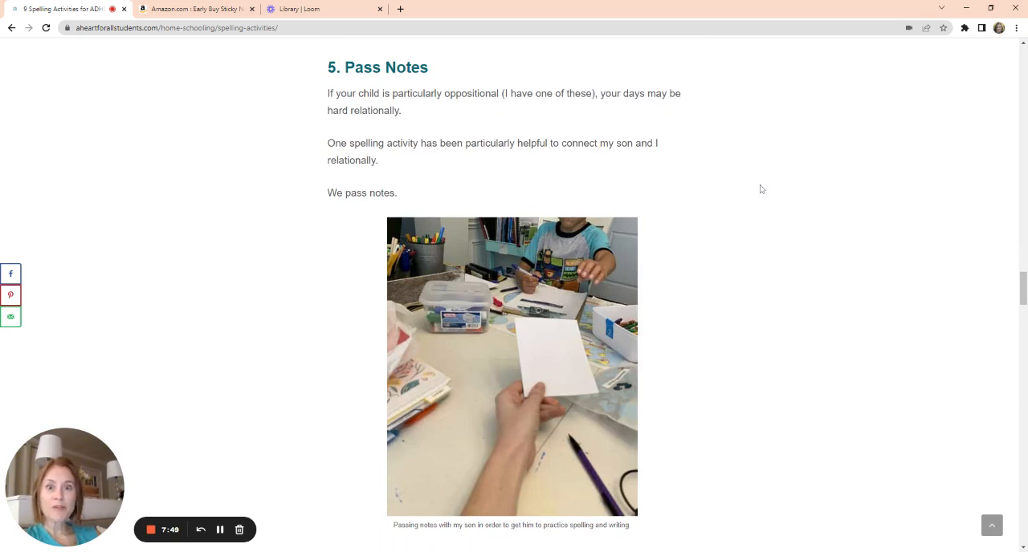
pyautogui.moveTo(790, 292)
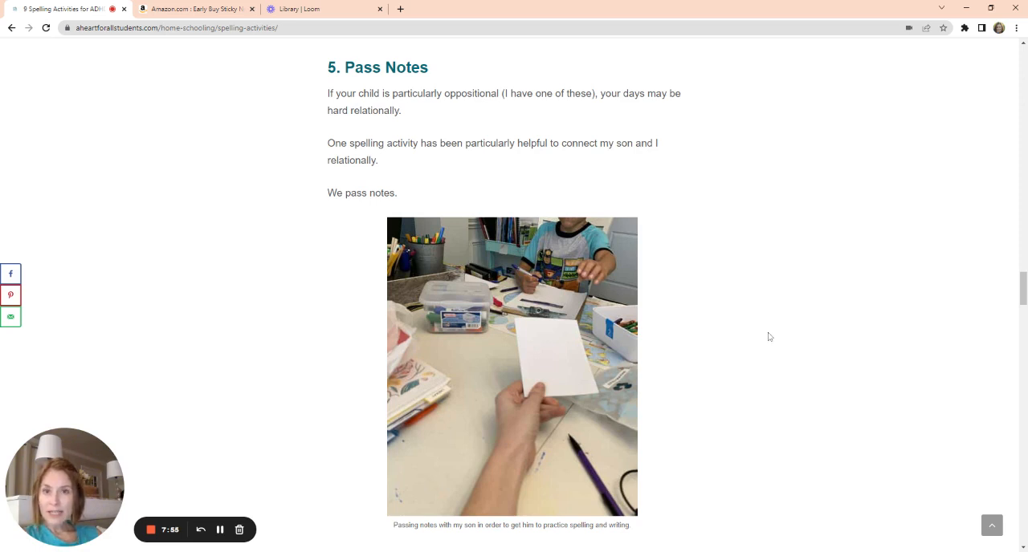
pyautogui.moveTo(777, 346)
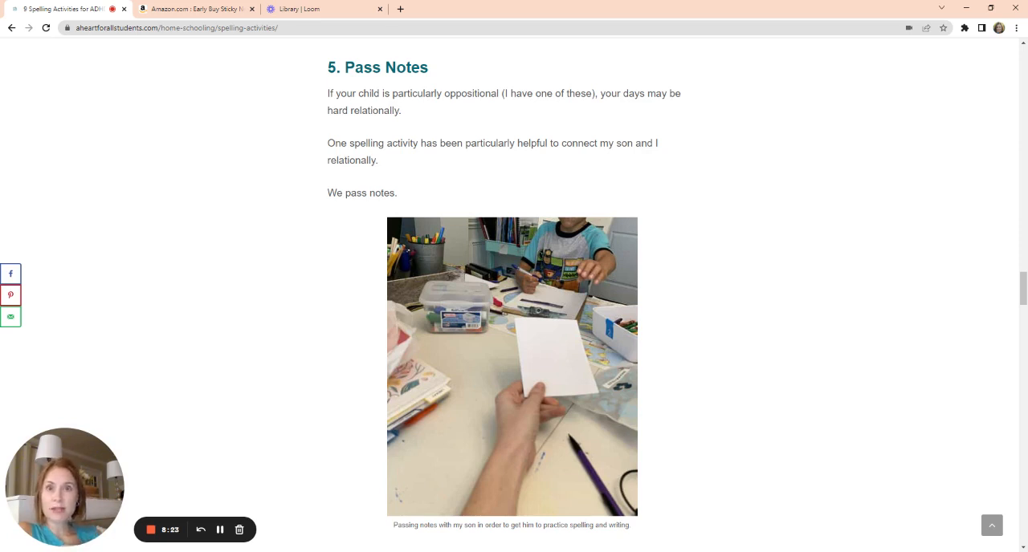
pyautogui.moveTo(484, 365)
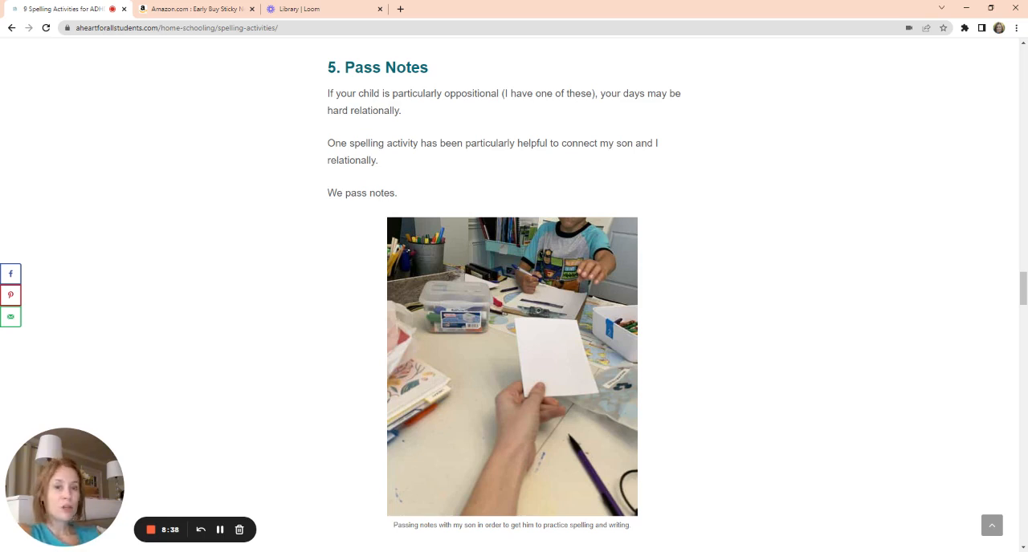
pyautogui.moveTo(749, 363)
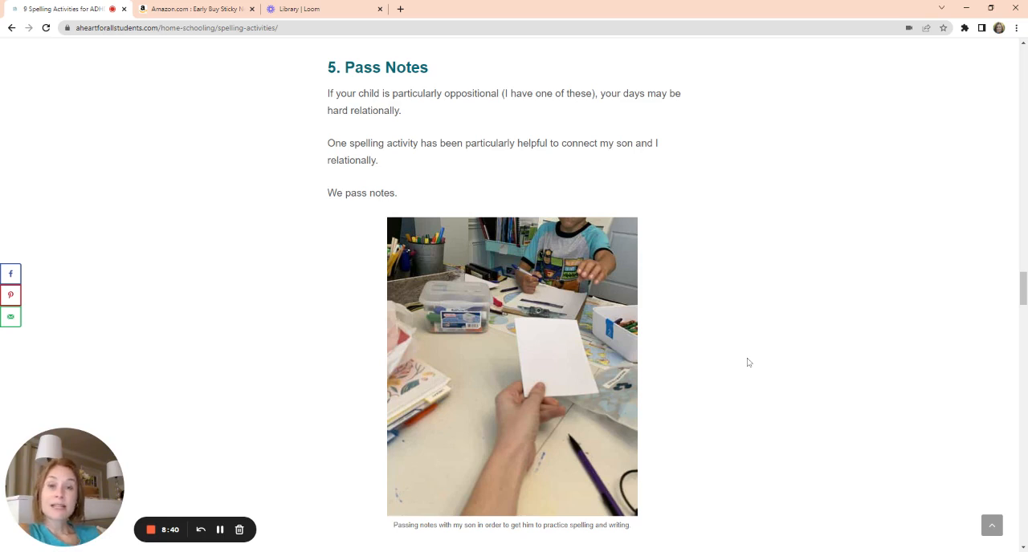
pyautogui.moveTo(742, 331)
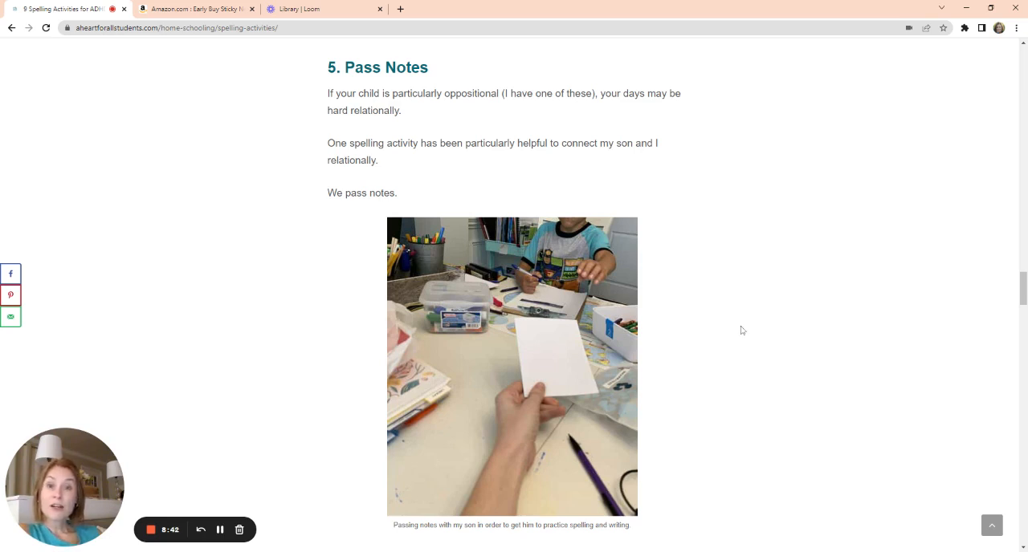
pyautogui.moveTo(763, 432)
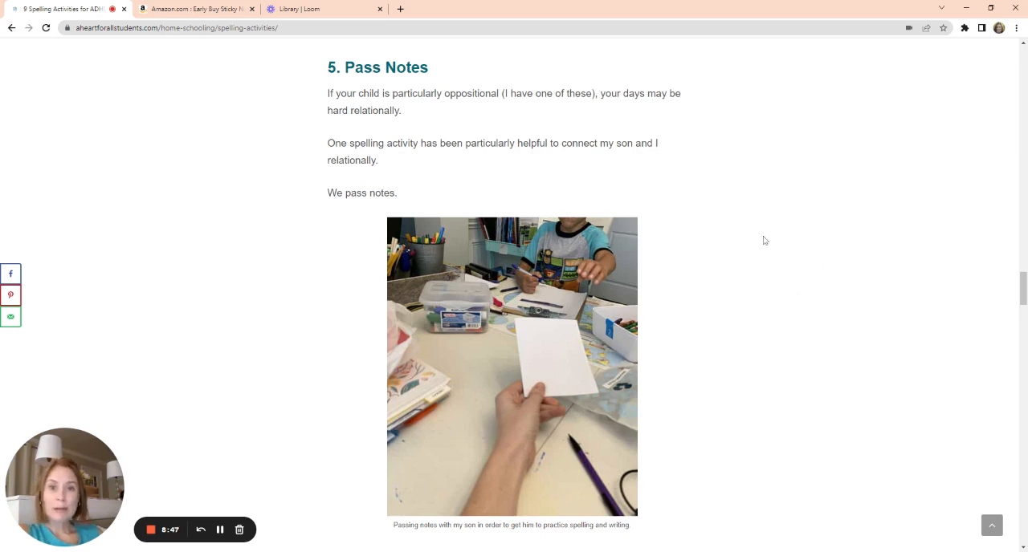
pyautogui.moveTo(751, 273)
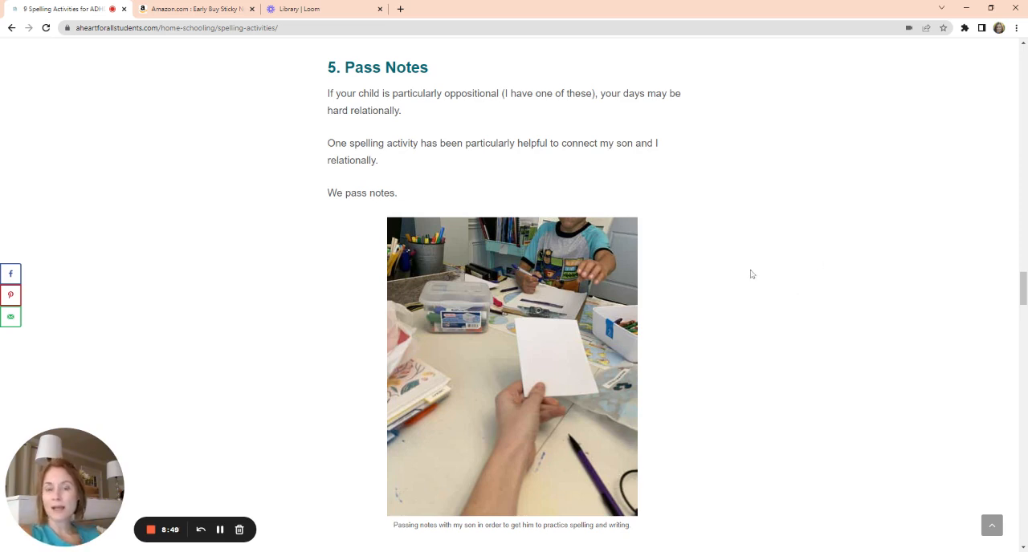
pyautogui.moveTo(710, 231)
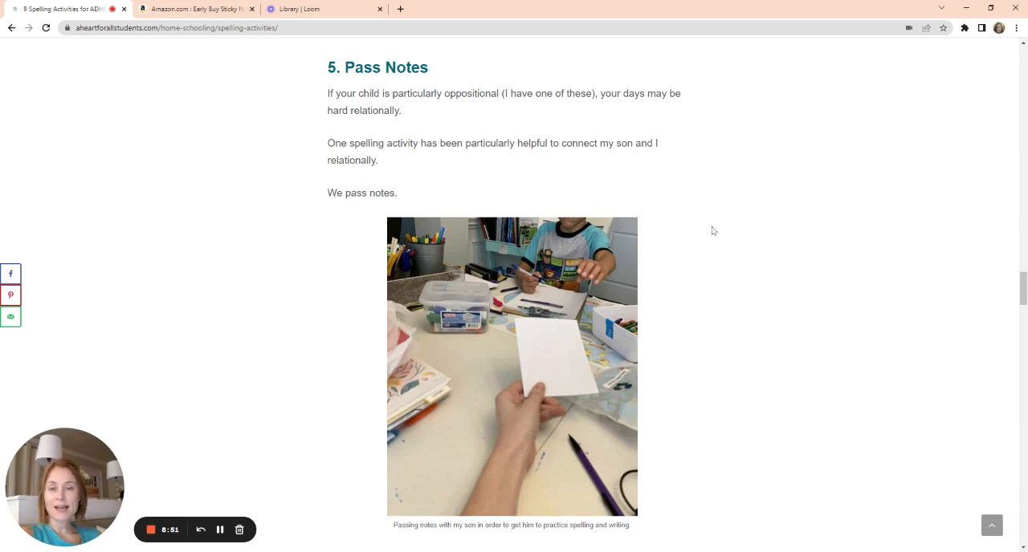
pyautogui.scroll(-3)
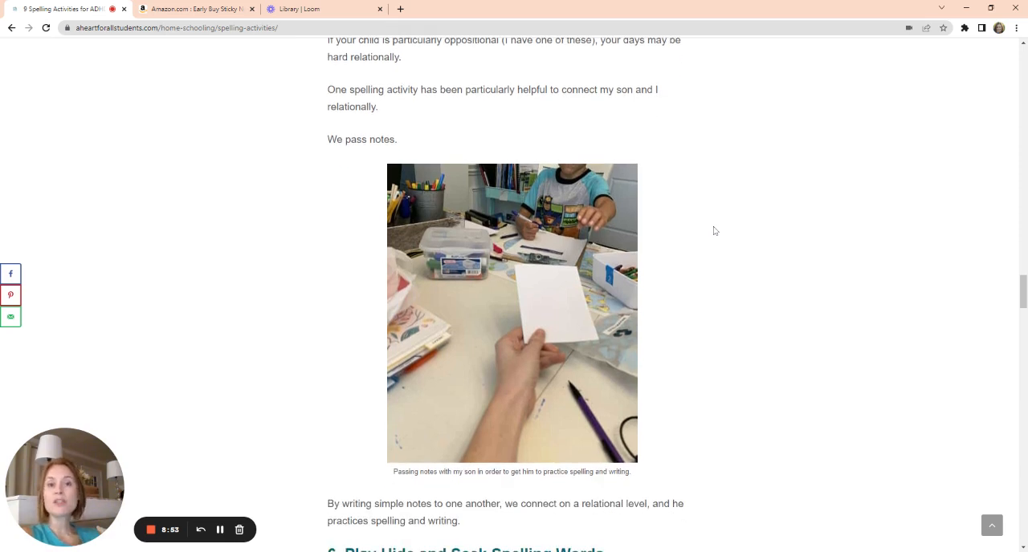
pyautogui.scroll(-3)
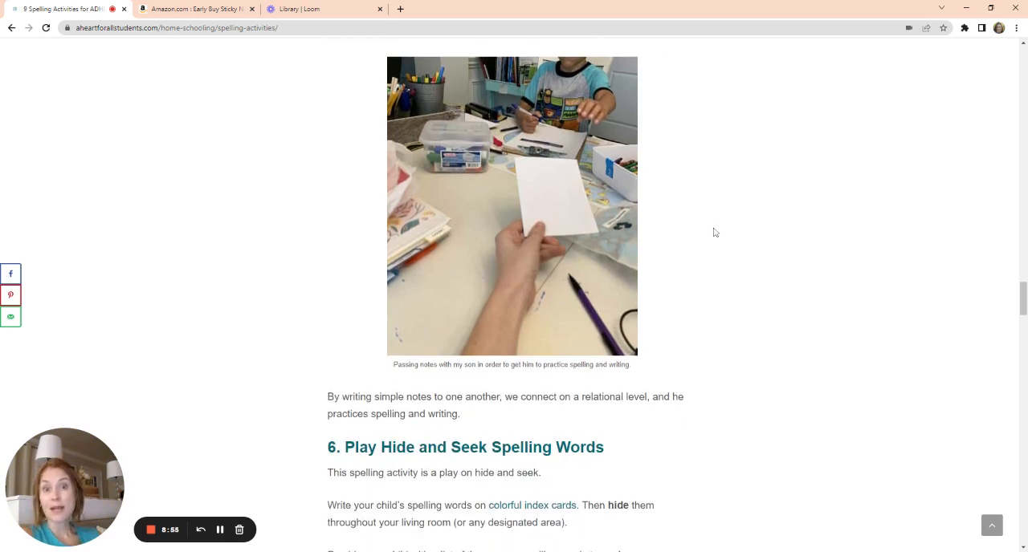
# Step: Scroll until activities 6 and 7, hide and seek spelling words and letter stickers, are fully visible
pyautogui.scroll(-3)
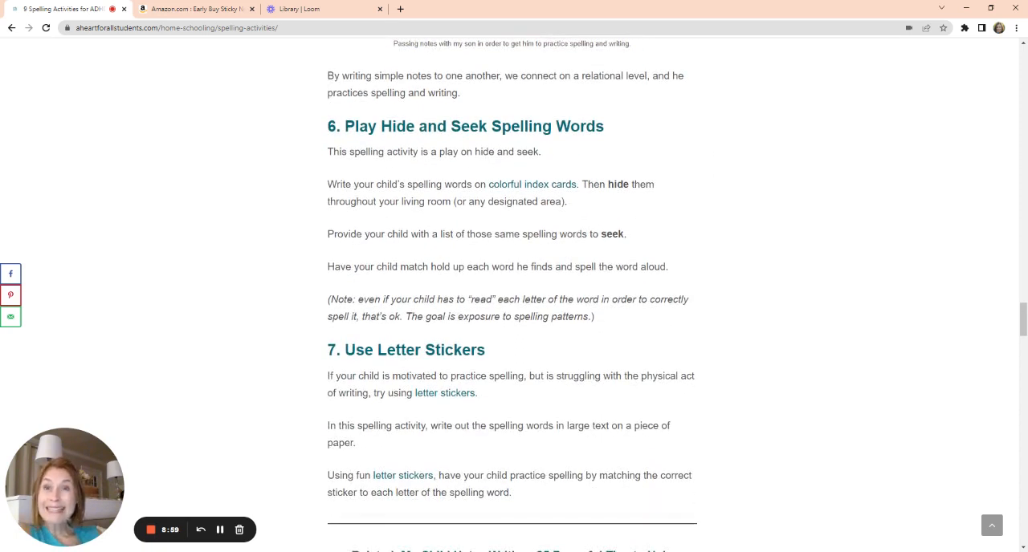
pyautogui.moveTo(784, 227)
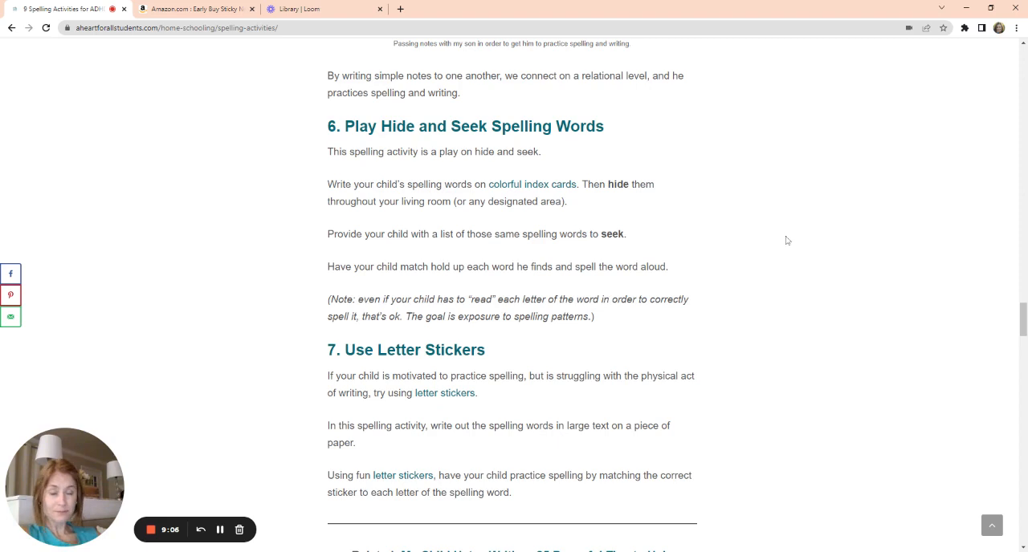
pyautogui.moveTo(784, 241)
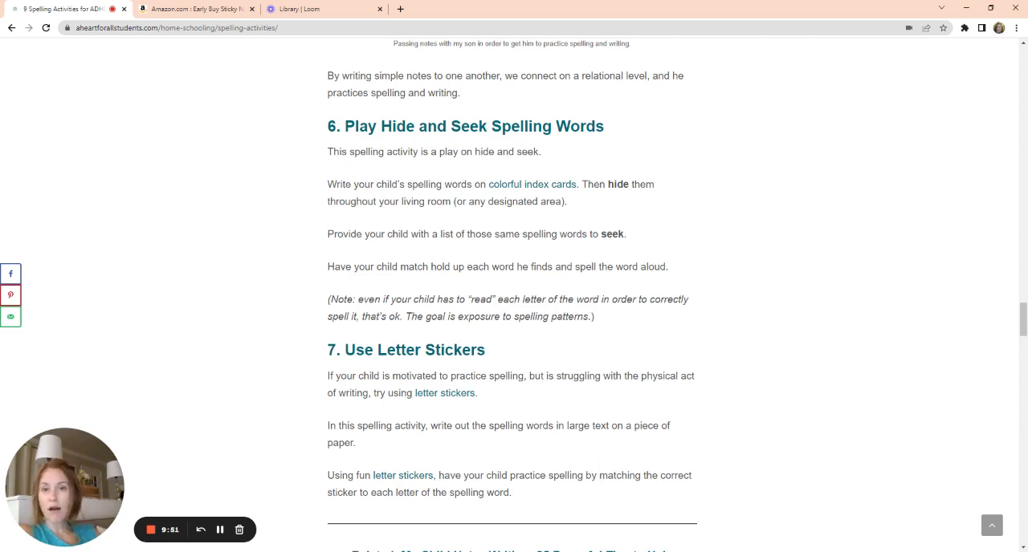
pyautogui.moveTo(839, 265)
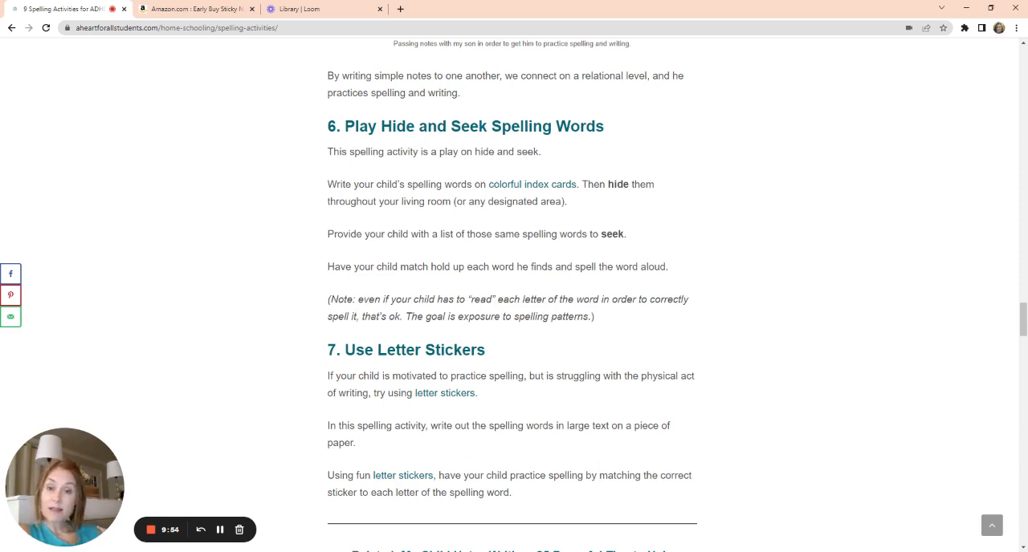
pyautogui.scroll(-3)
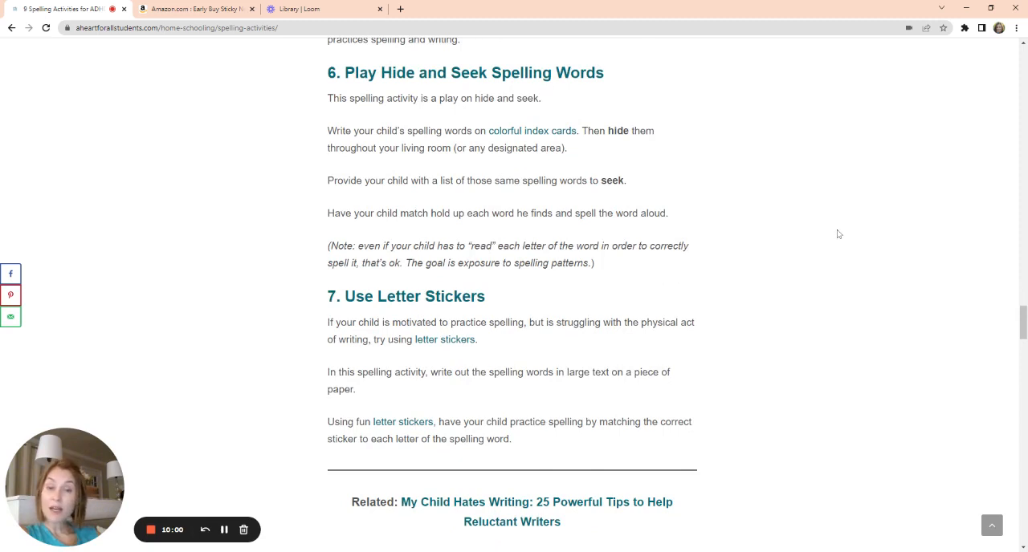
pyautogui.moveTo(834, 256)
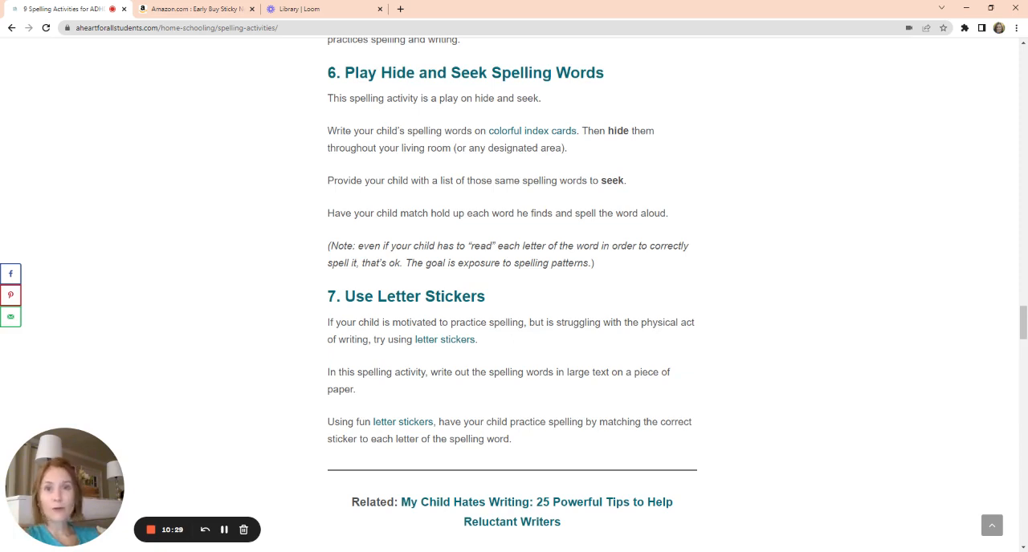
# Step: Scroll past activity 7 to the 'Practice Spelling by Using Letter Stamps' heading
pyautogui.scroll(-3)
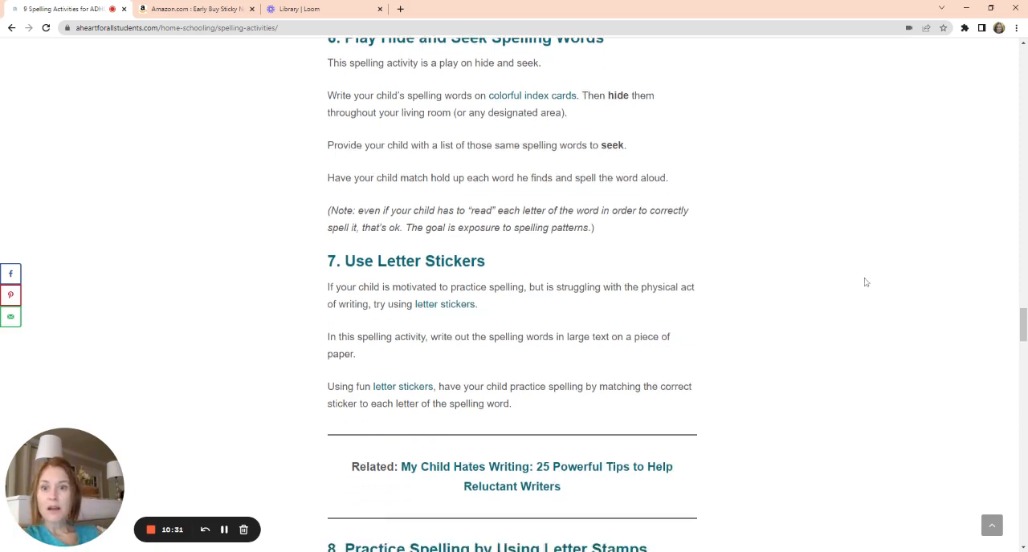
pyautogui.scroll(-3)
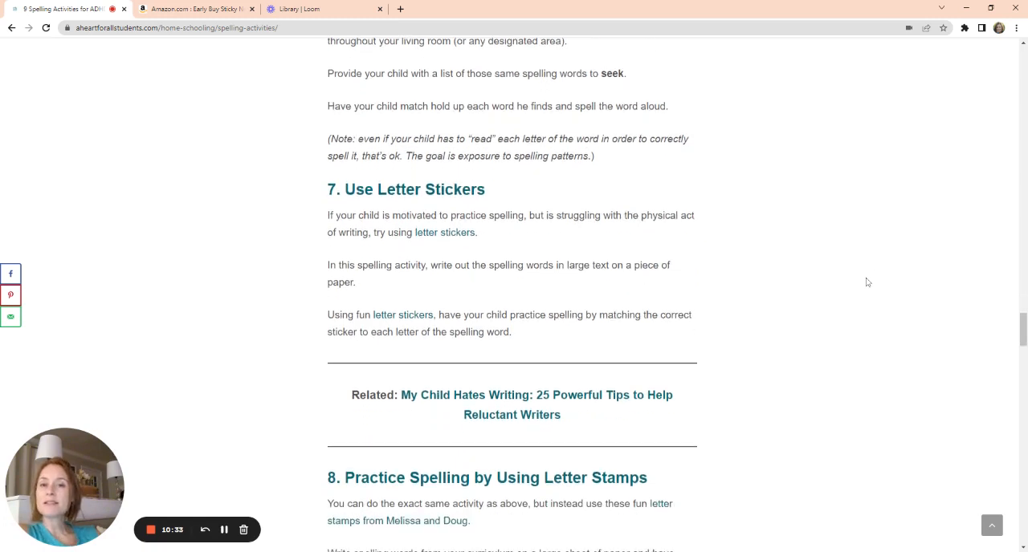
pyautogui.scroll(-3)
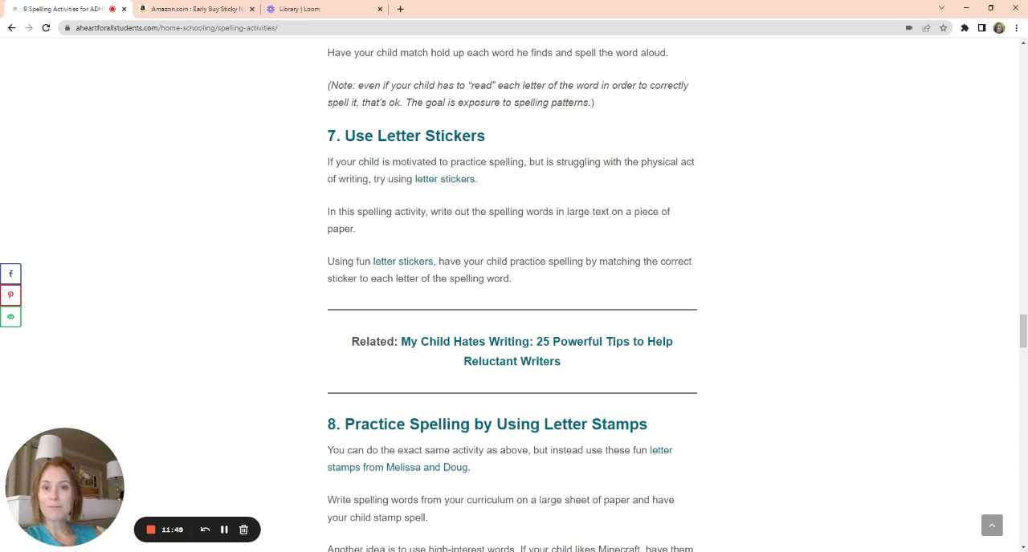
# Step: Scroll so activity 8 and its letter-stamps photo are fully shown, with activity 9's heading below
pyautogui.scroll(-3)
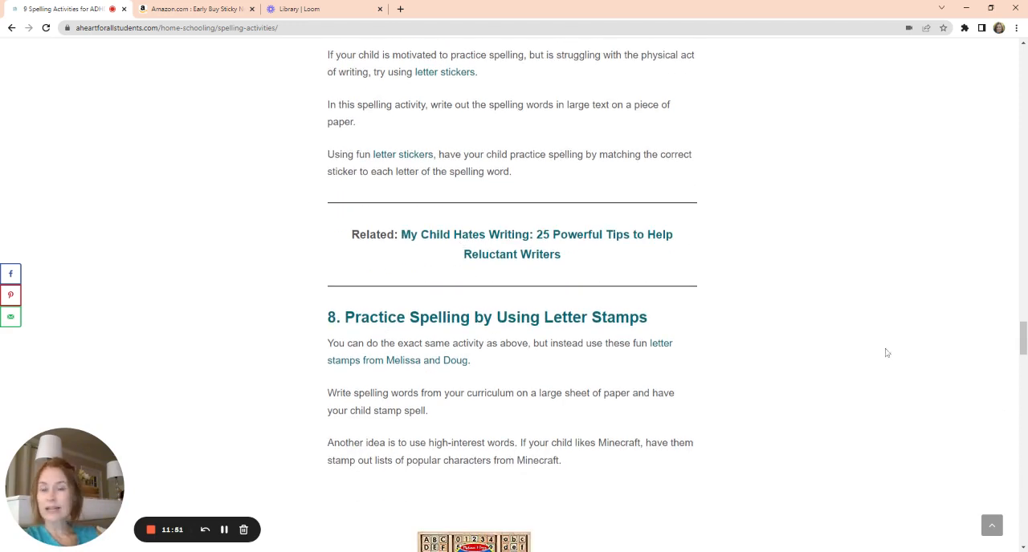
pyautogui.scroll(-3)
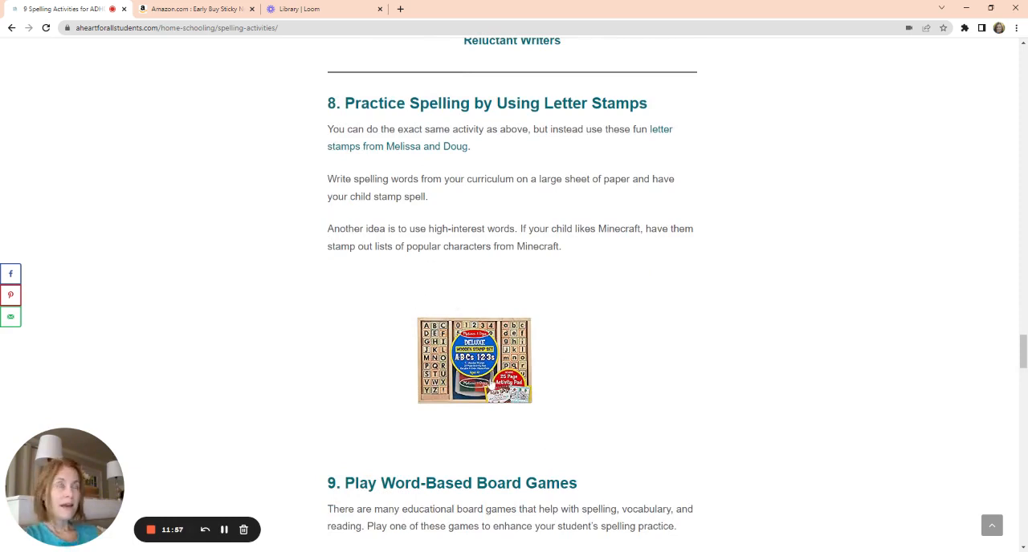
pyautogui.moveTo(707, 315)
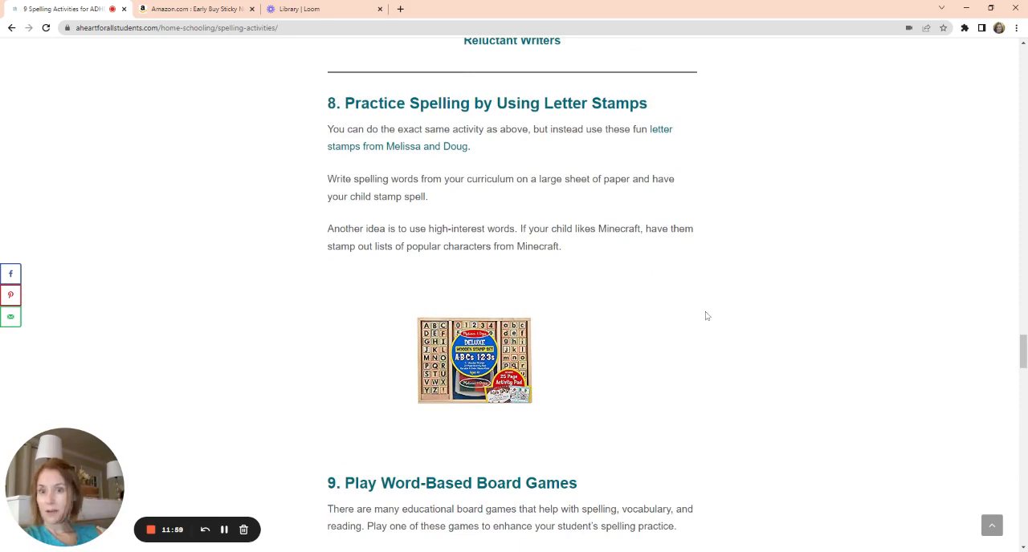
pyautogui.moveTo(708, 299)
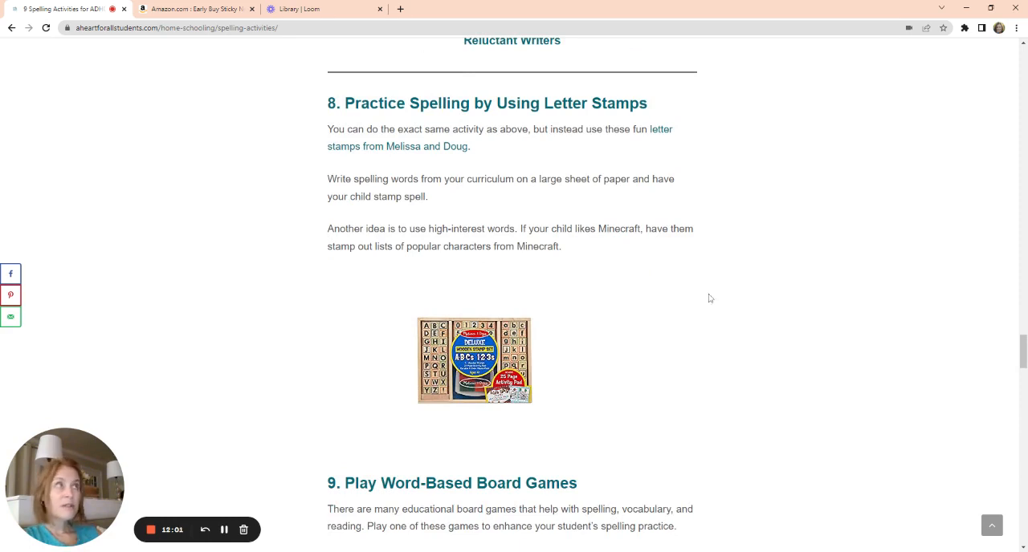
pyautogui.moveTo(726, 293)
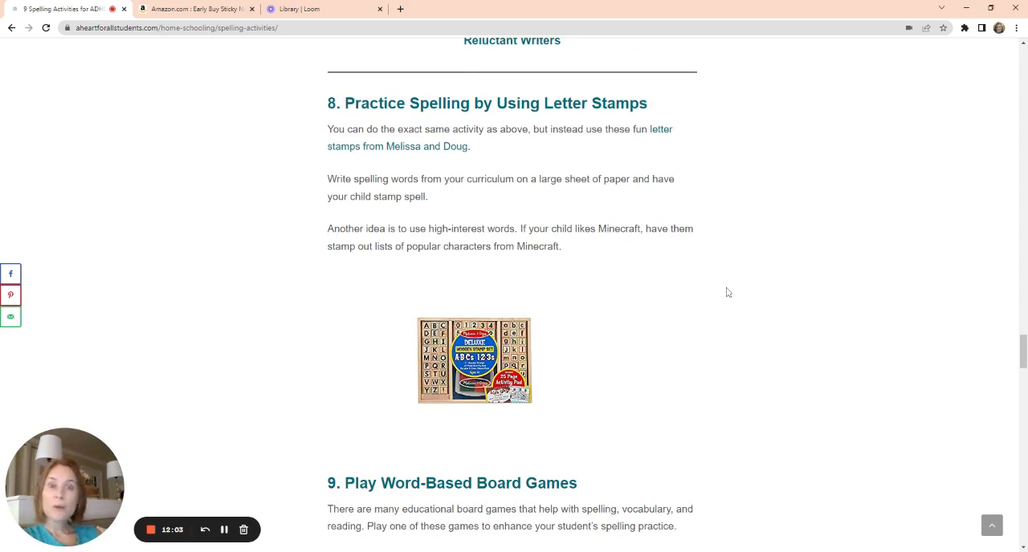
pyautogui.moveTo(722, 280)
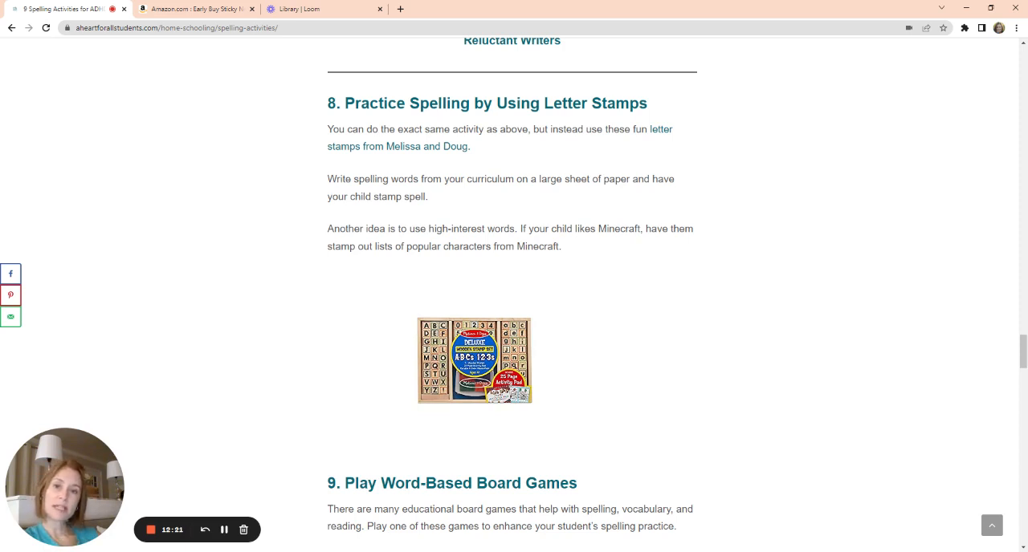
pyautogui.moveTo(704, 261)
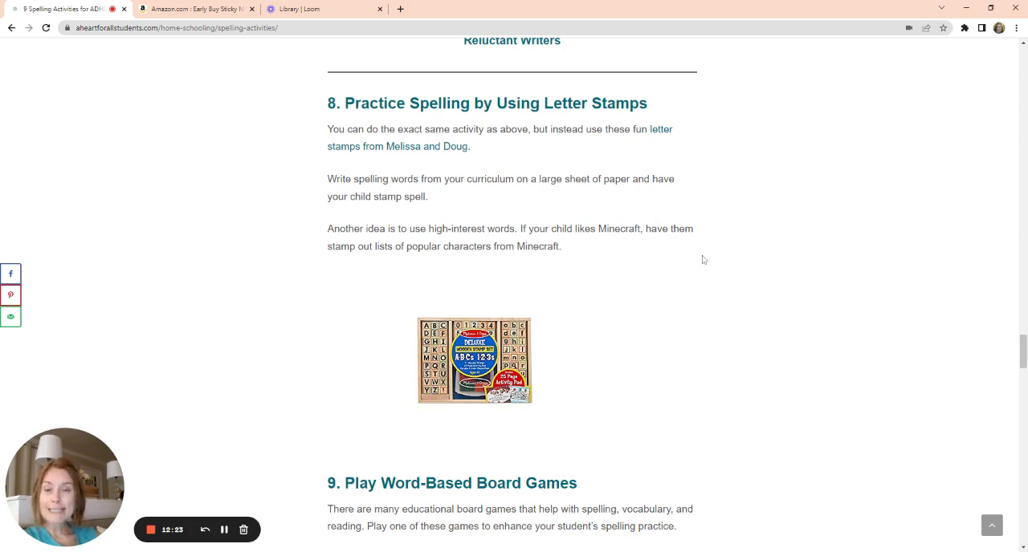
pyautogui.moveTo(742, 260)
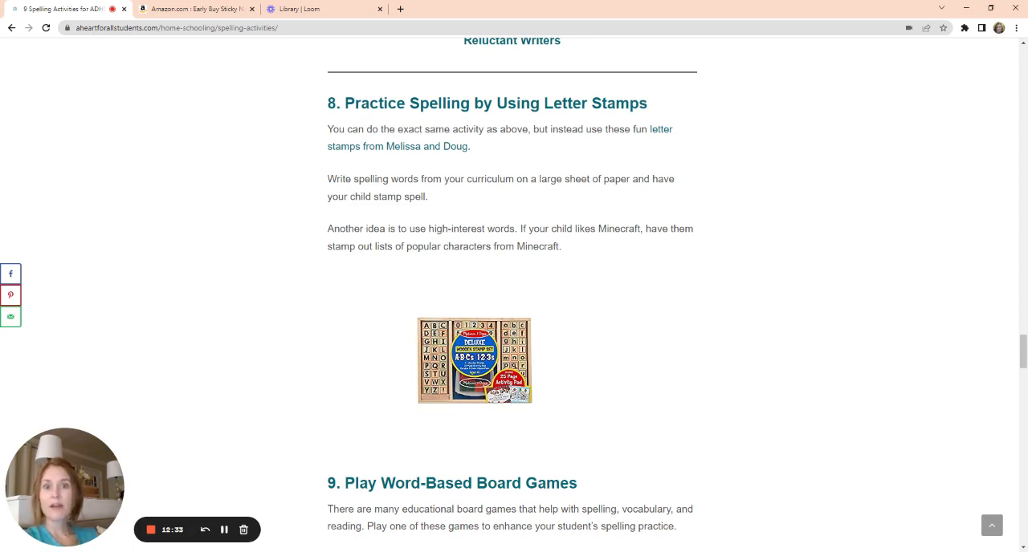
# Step: Scroll to activity 9 so the Boggle Junior, Scrabble and Zingo list shows
pyautogui.scroll(-3)
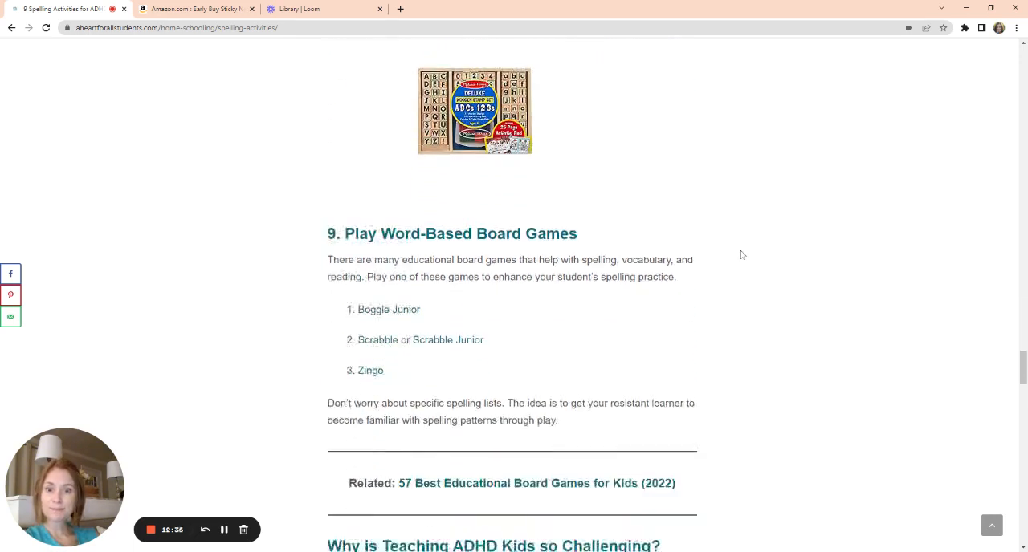
pyautogui.scroll(-3)
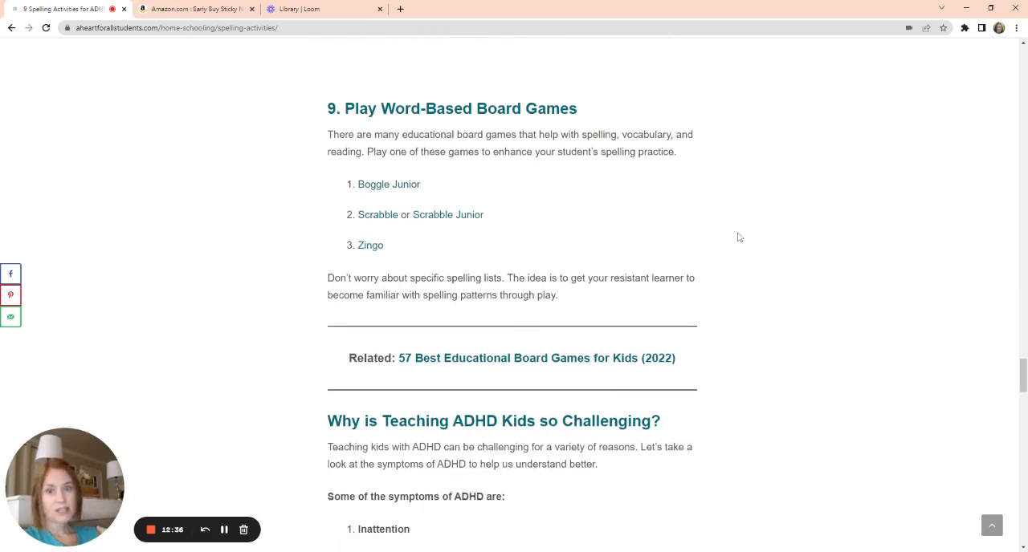
pyautogui.moveTo(731, 231)
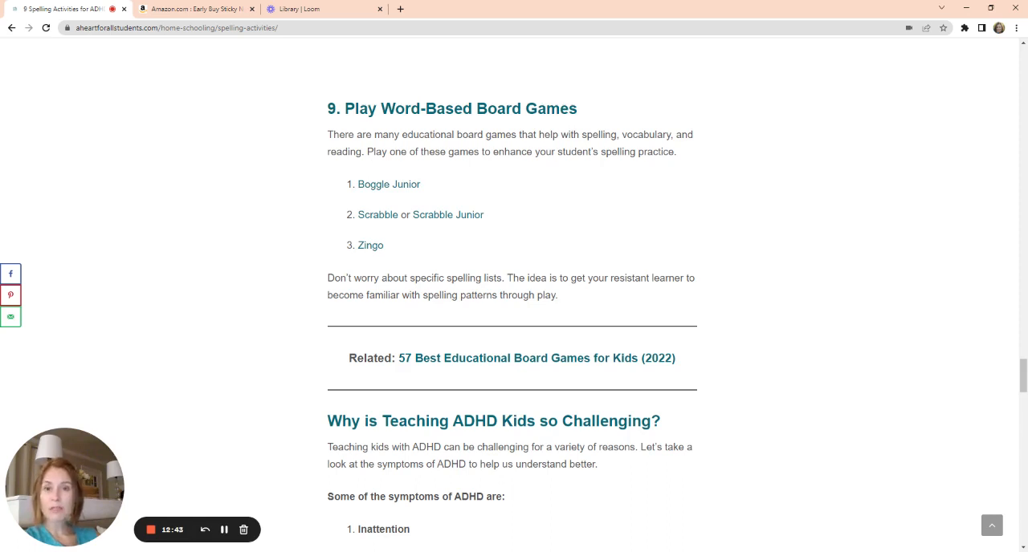
pyautogui.moveTo(357, 205)
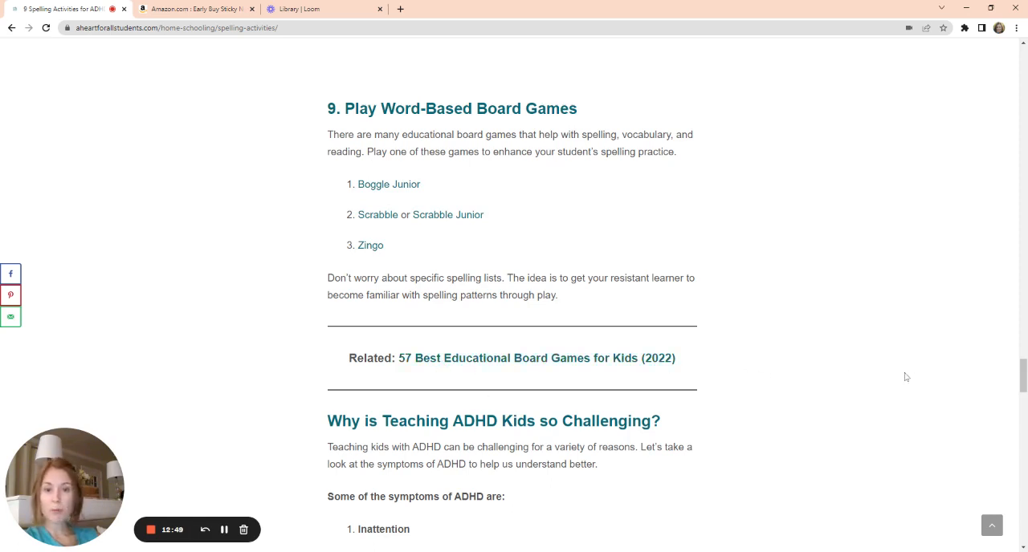
pyautogui.moveTo(867, 368)
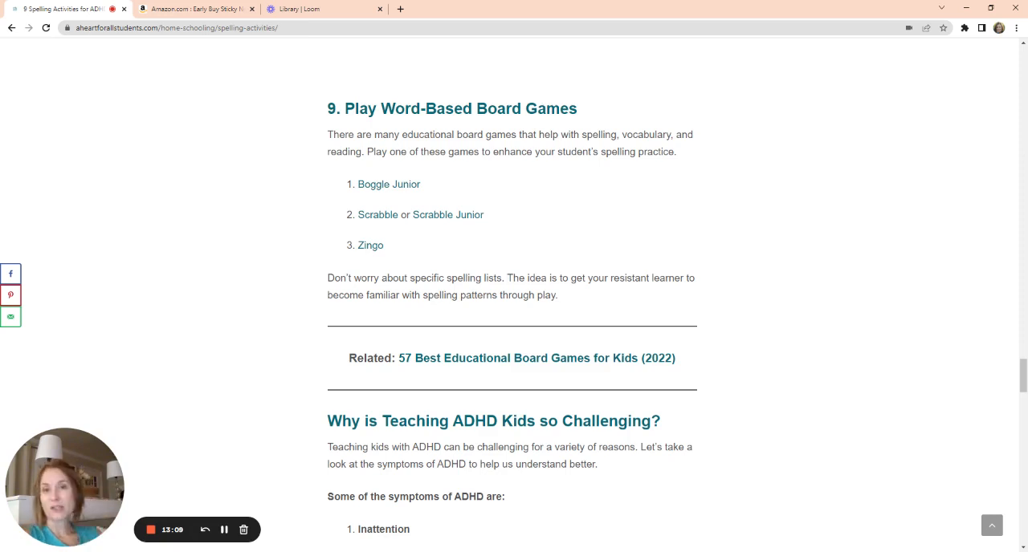
pyautogui.moveTo(867, 355)
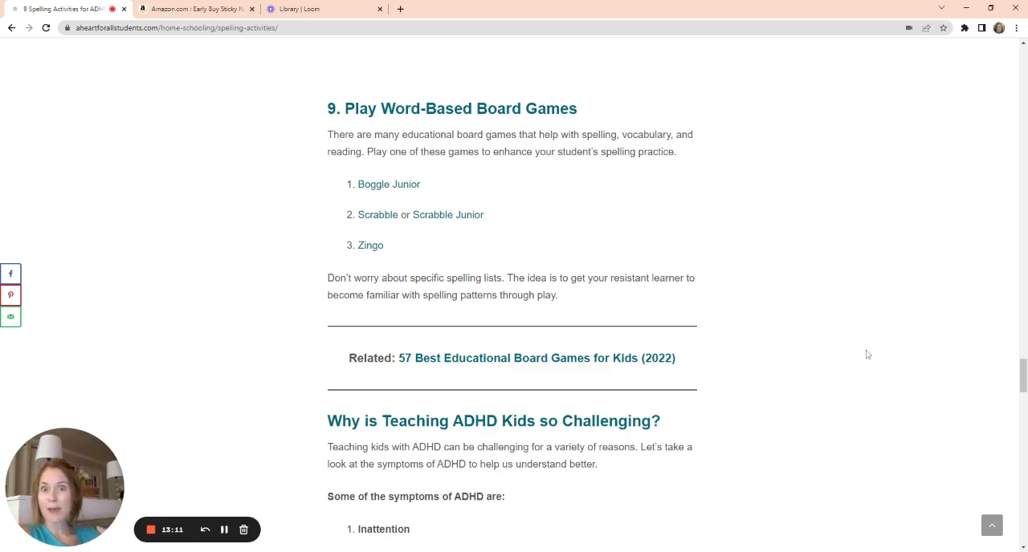
# Step: Scroll back up through the post to the '9 Spelling Activities for ADHD' title
pyautogui.scroll(-3)
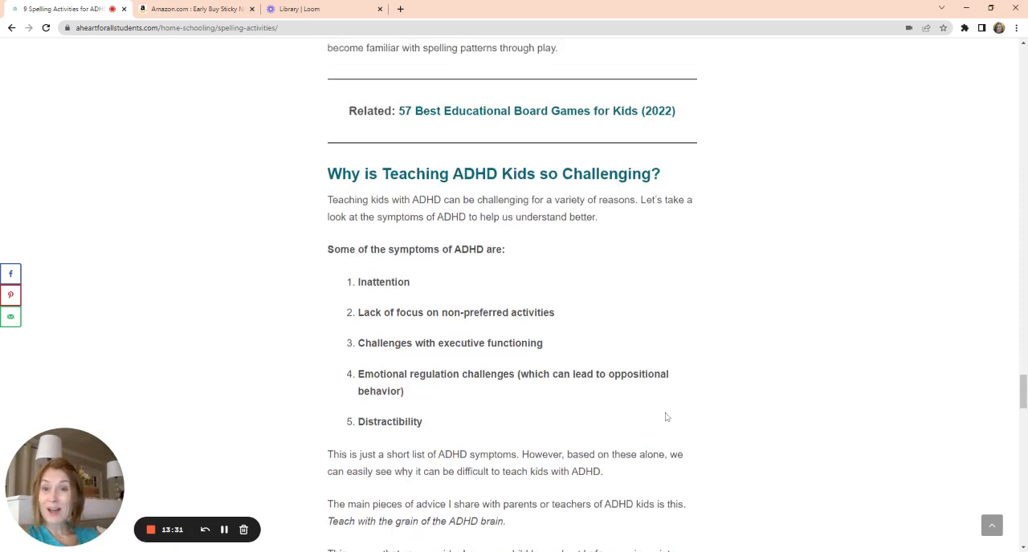
pyautogui.scroll(3)
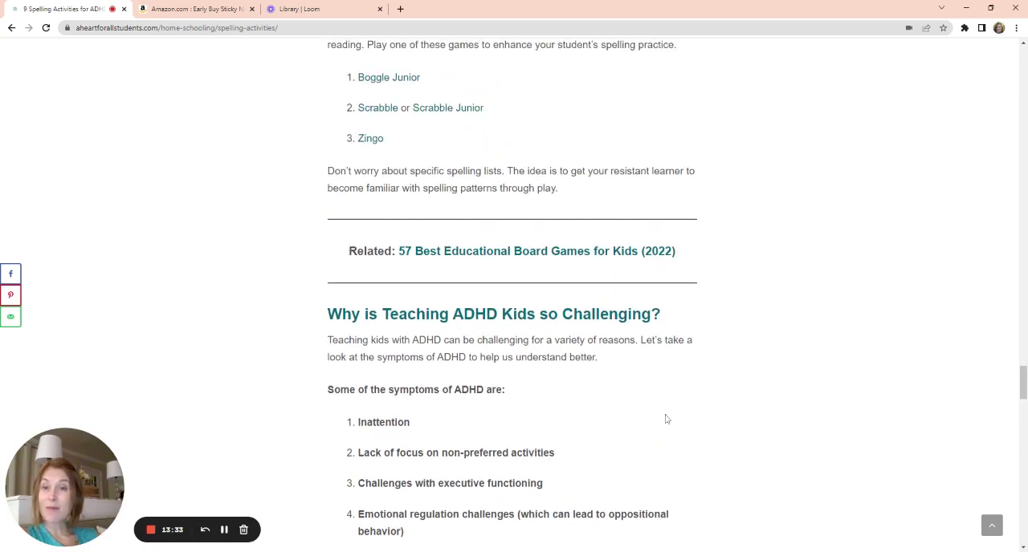
pyautogui.scroll(3)
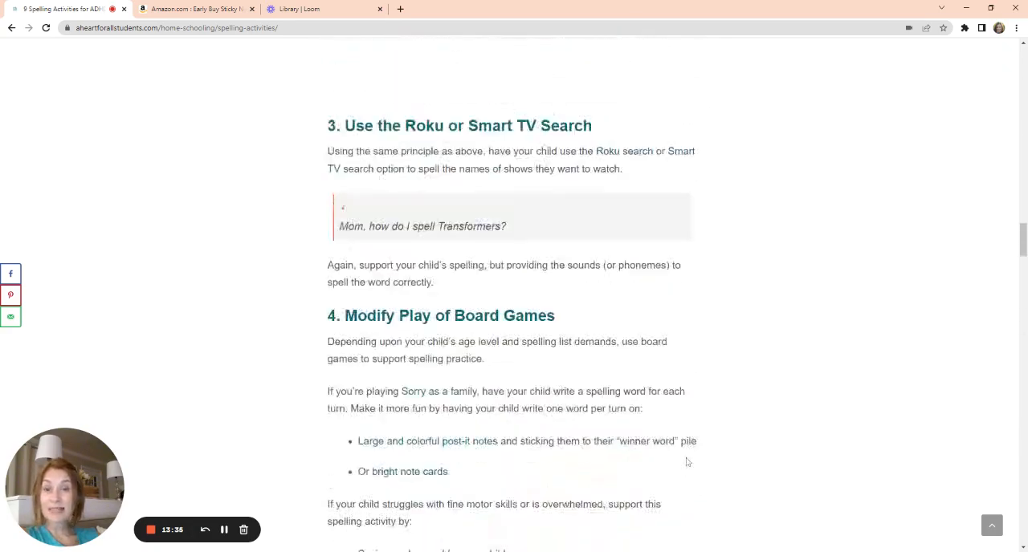
pyautogui.scroll(3)
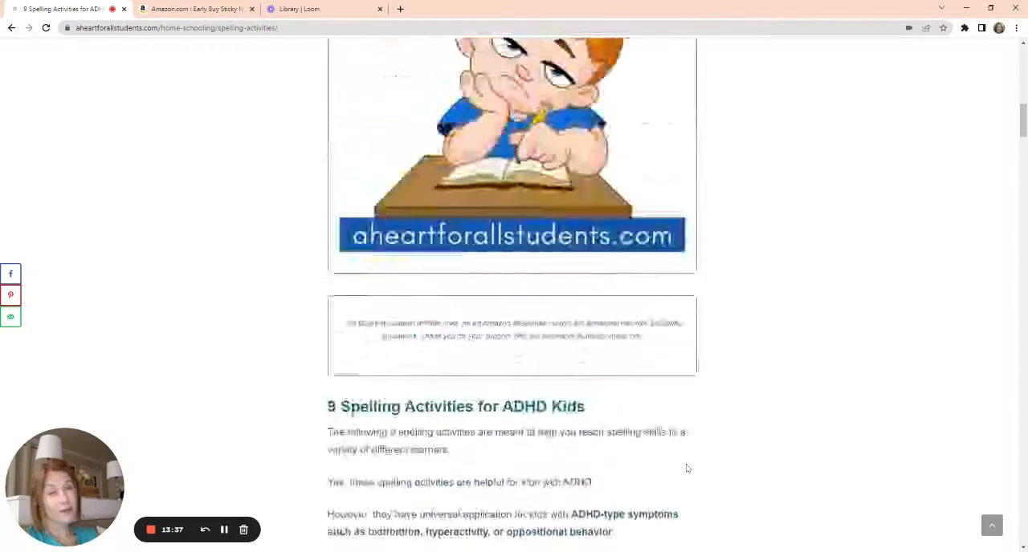
pyautogui.scroll(3)
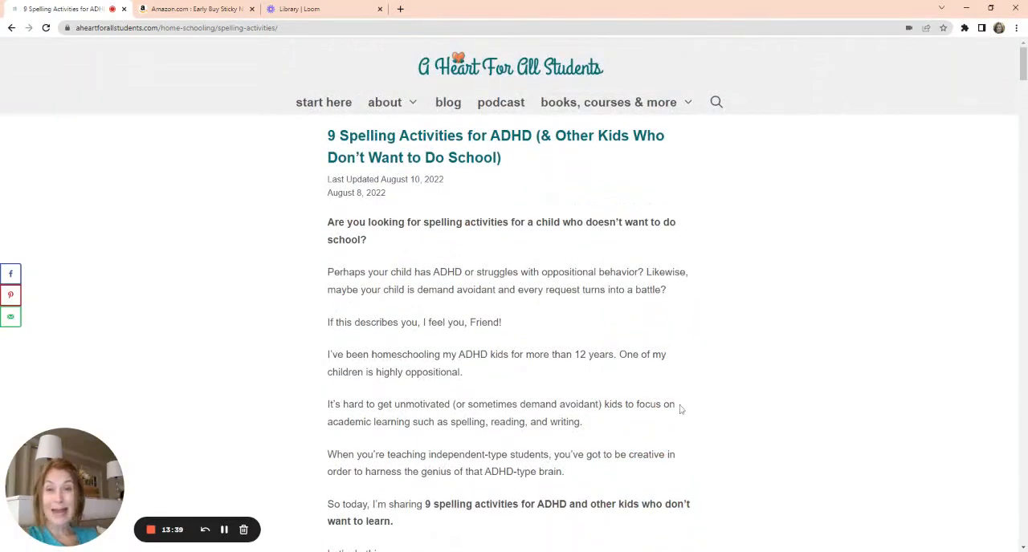
pyautogui.moveTo(677, 375)
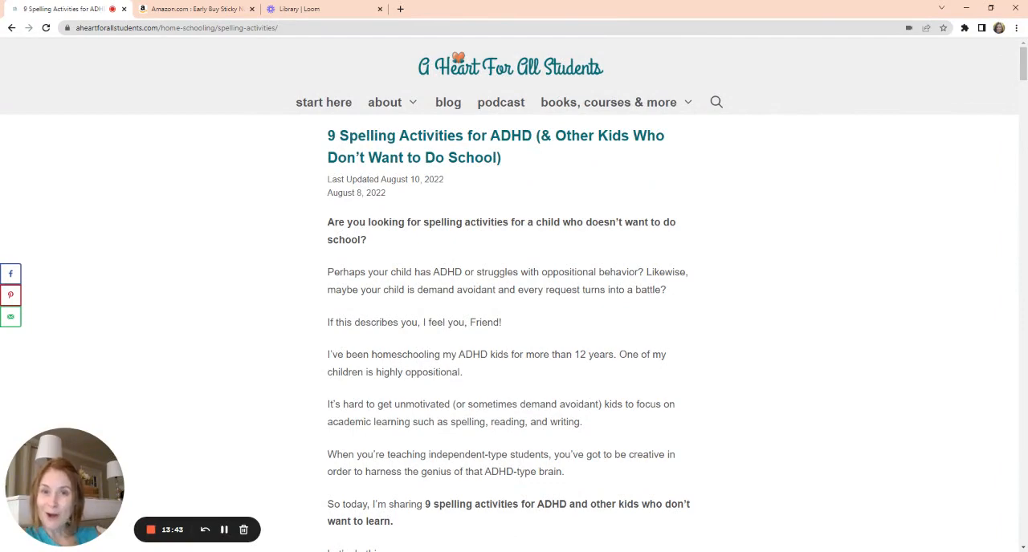
# Step: Scroll down to activity 1, 'Makes Wish Lists with Catalogues'
pyautogui.scroll(-3)
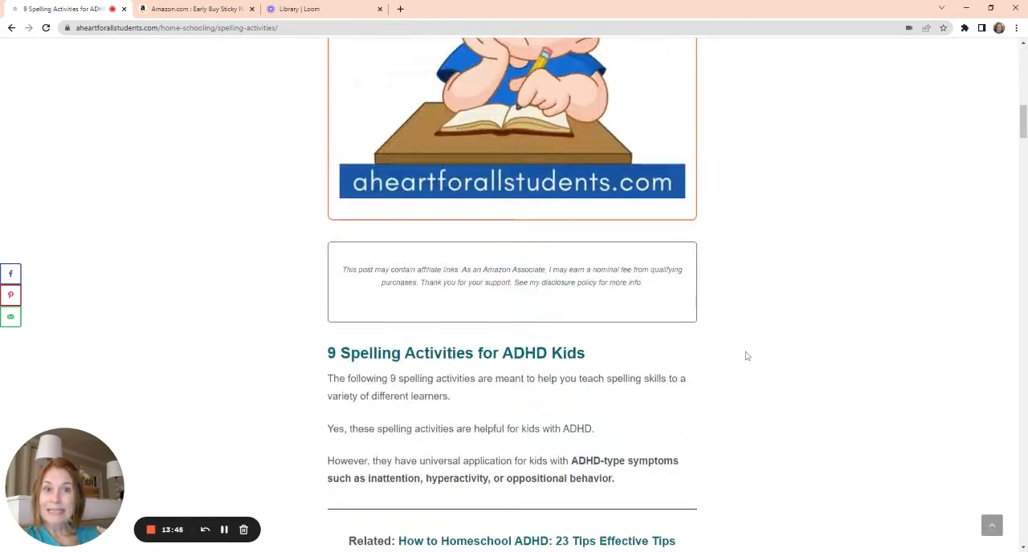
pyautogui.scroll(-3)
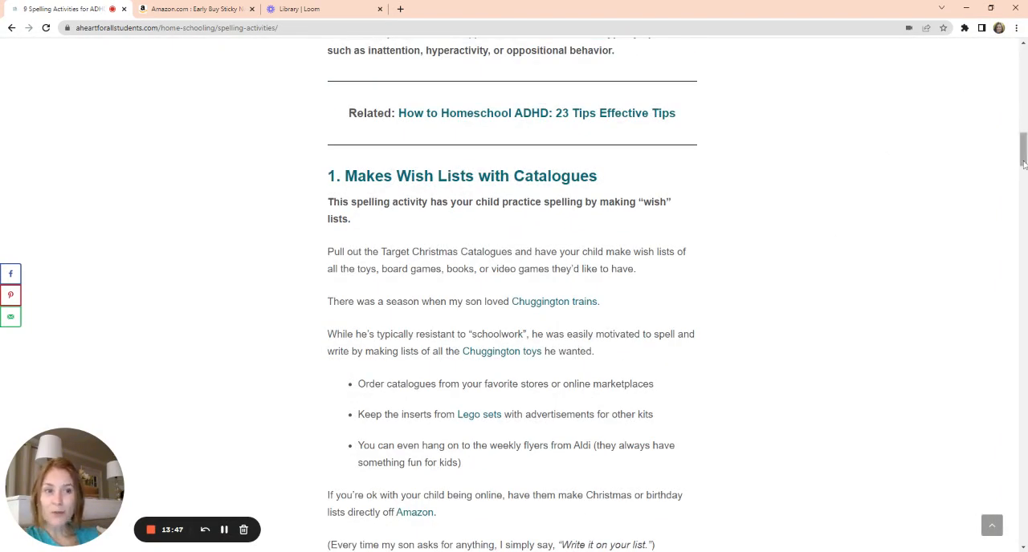